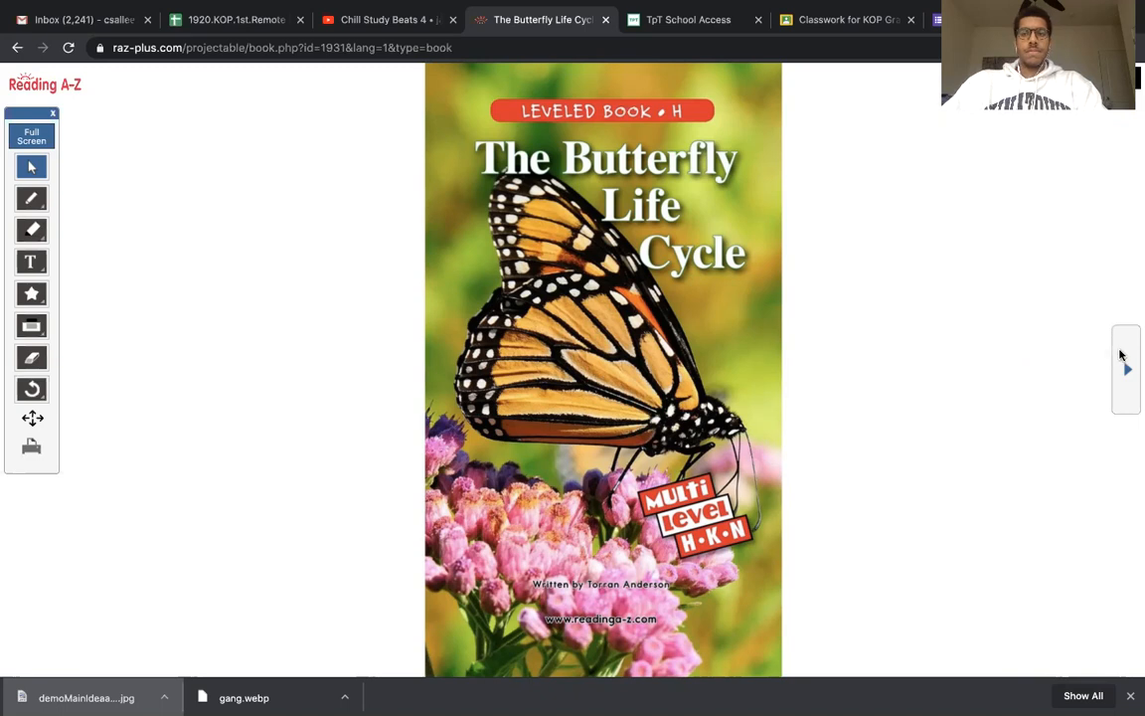
Page forward through the contents and Life Cycle pages, then back to the title page
{"action": "left_click", "coordinate": [1125, 368]}
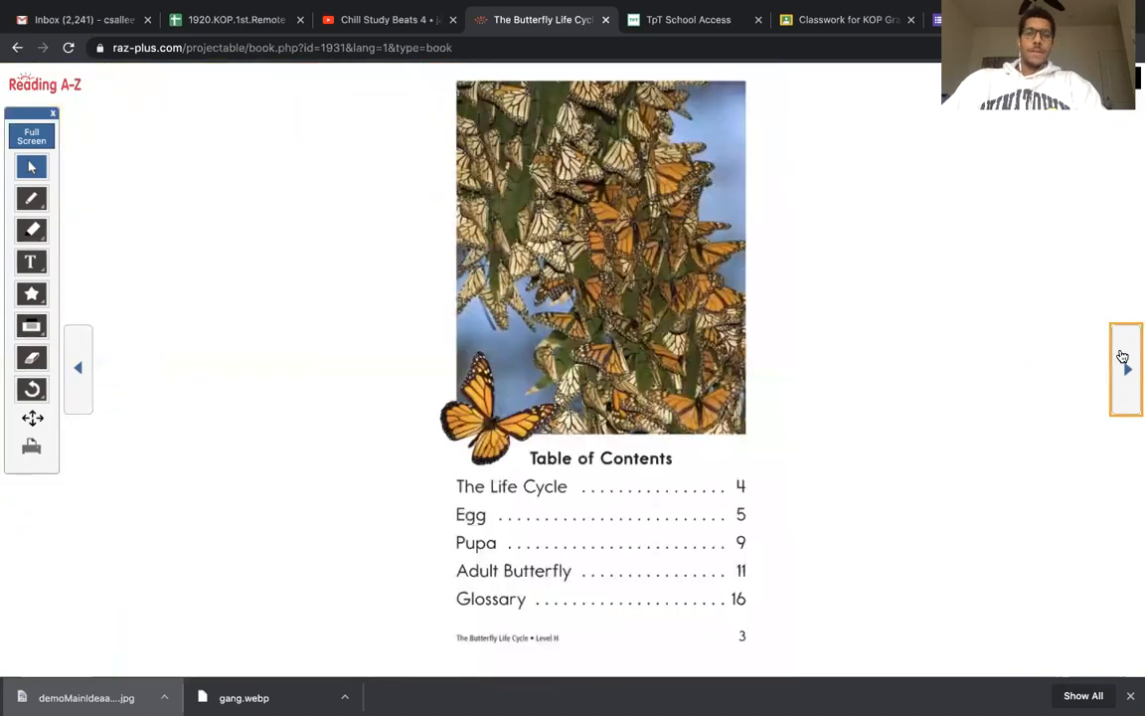
{"action": "left_click", "coordinate": [1125, 367]}
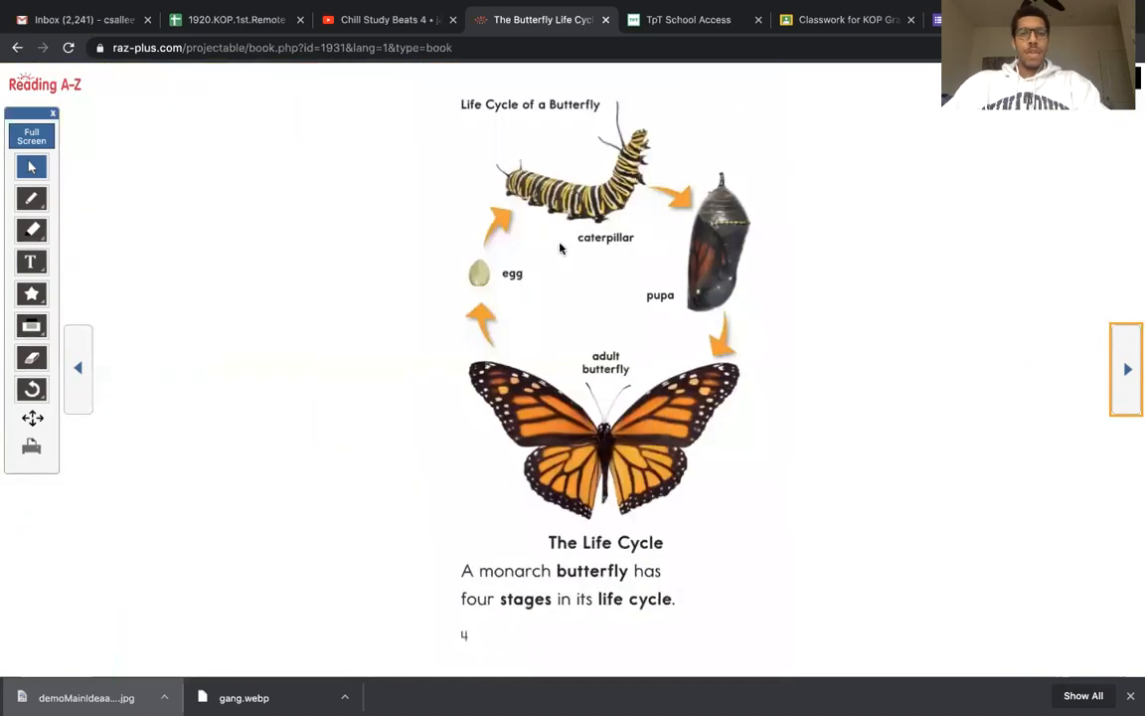
{"action": "mouse_move", "coordinate": [276, 296]}
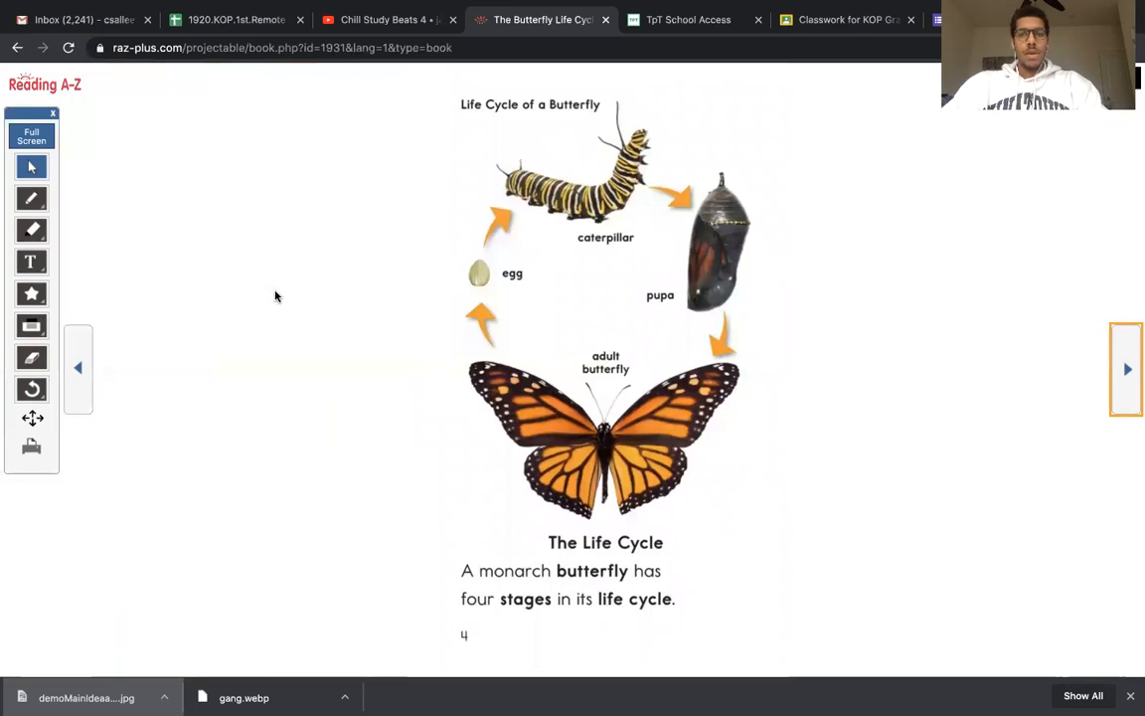
{"action": "mouse_move", "coordinate": [239, 271]}
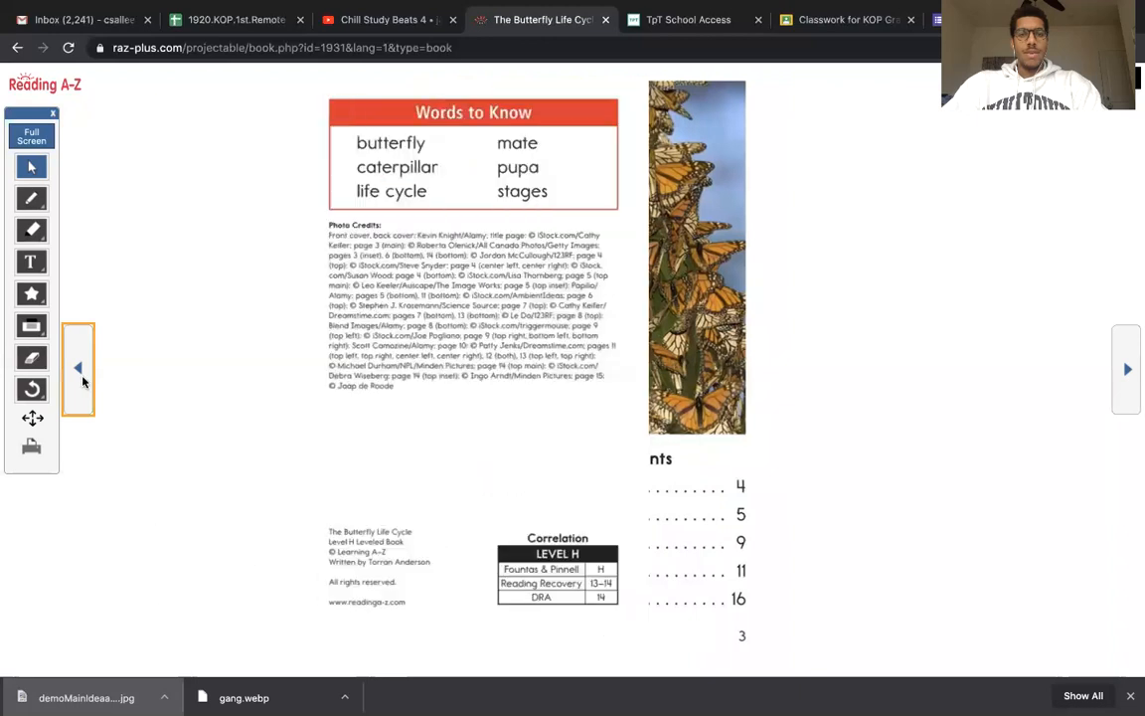
{"action": "left_click", "coordinate": [77, 366]}
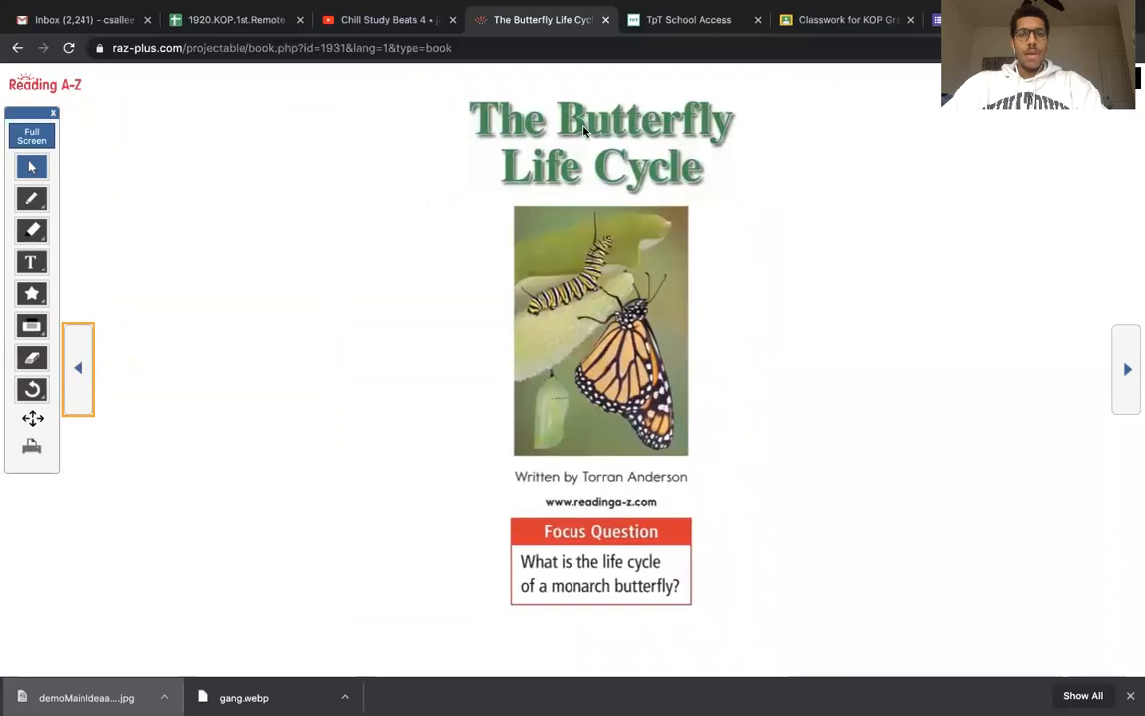
{"action": "mouse_move", "coordinate": [1119, 338]}
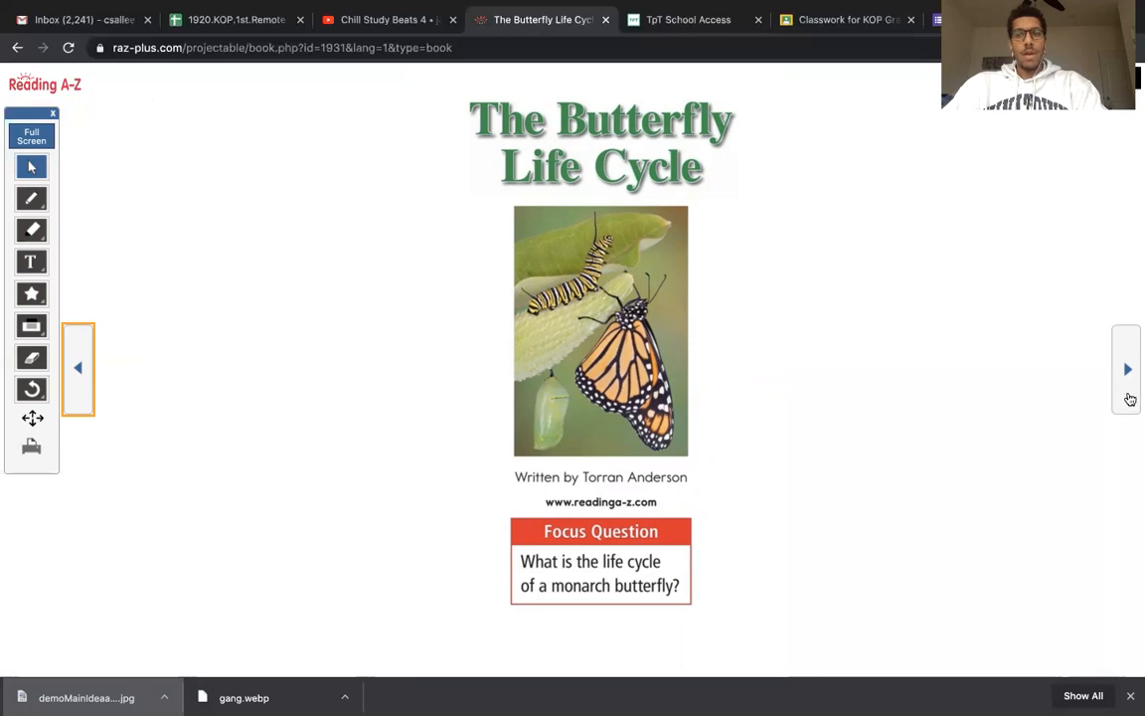
Turn forward to page 4, The Life Cycle, with the four-stage diagram
{"action": "left_click", "coordinate": [1125, 367]}
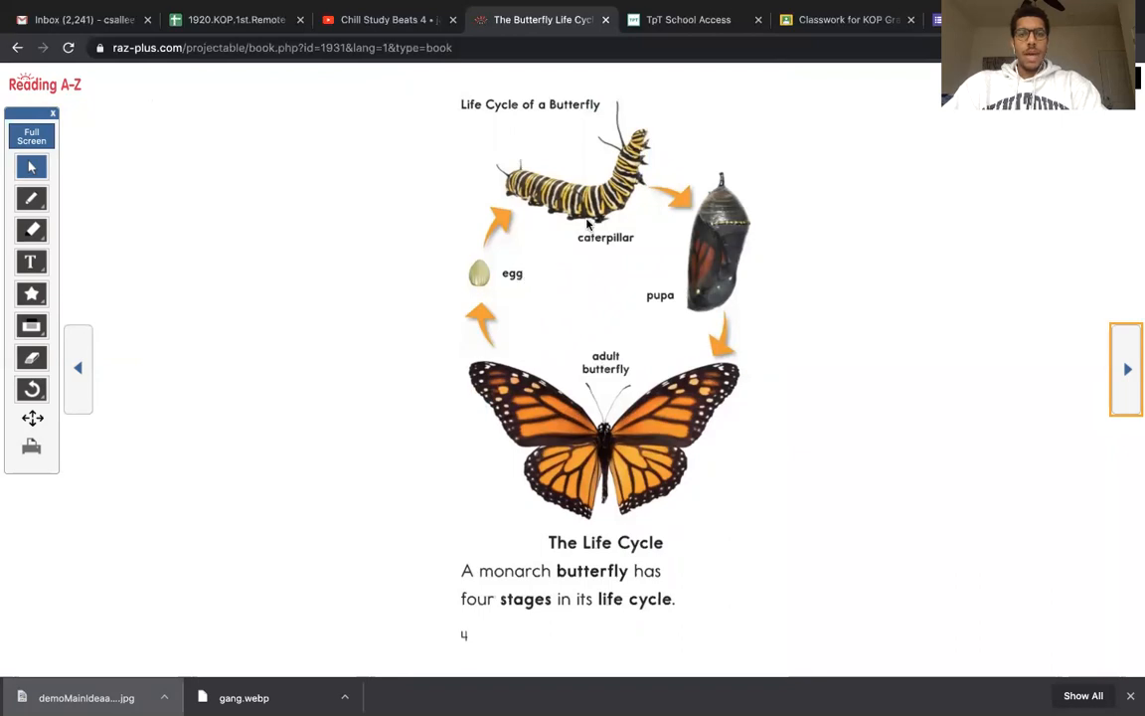
{"action": "mouse_move", "coordinate": [704, 276]}
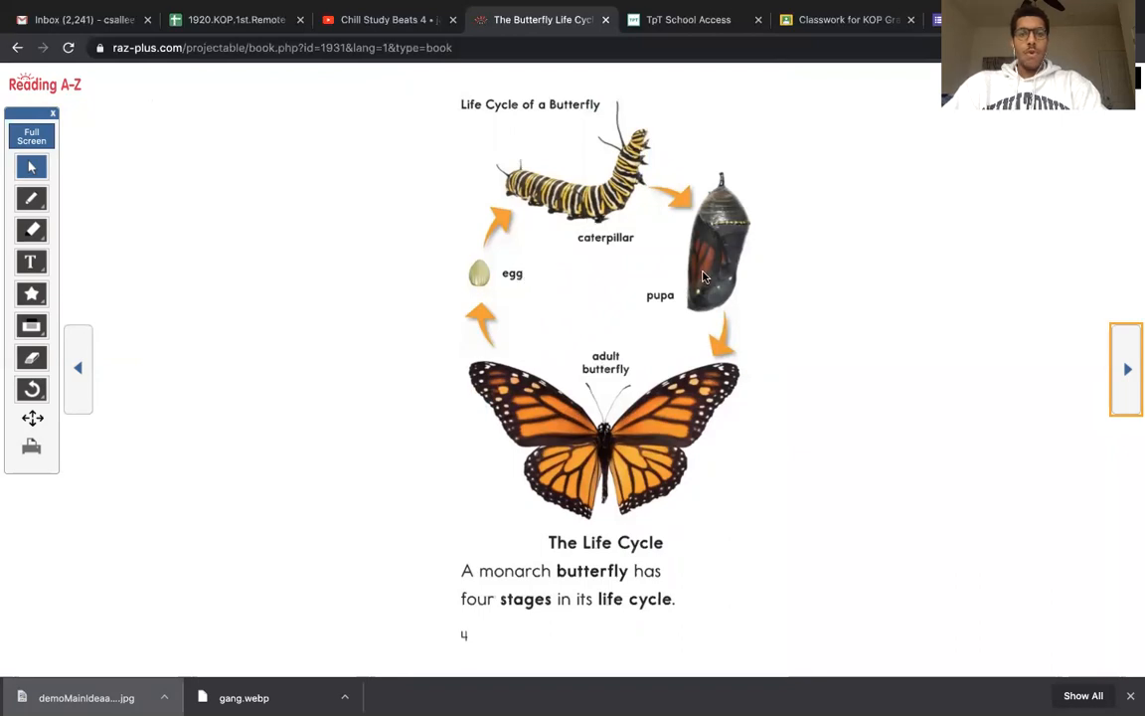
{"action": "mouse_move", "coordinate": [624, 387]}
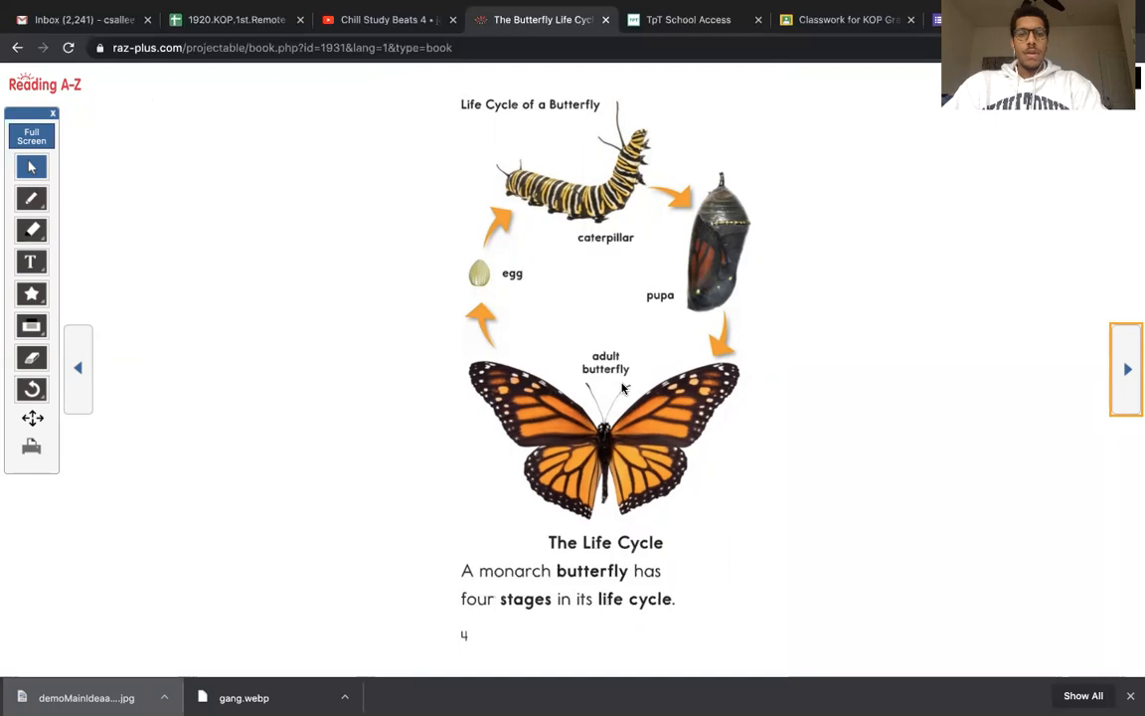
{"action": "mouse_move", "coordinate": [509, 288]}
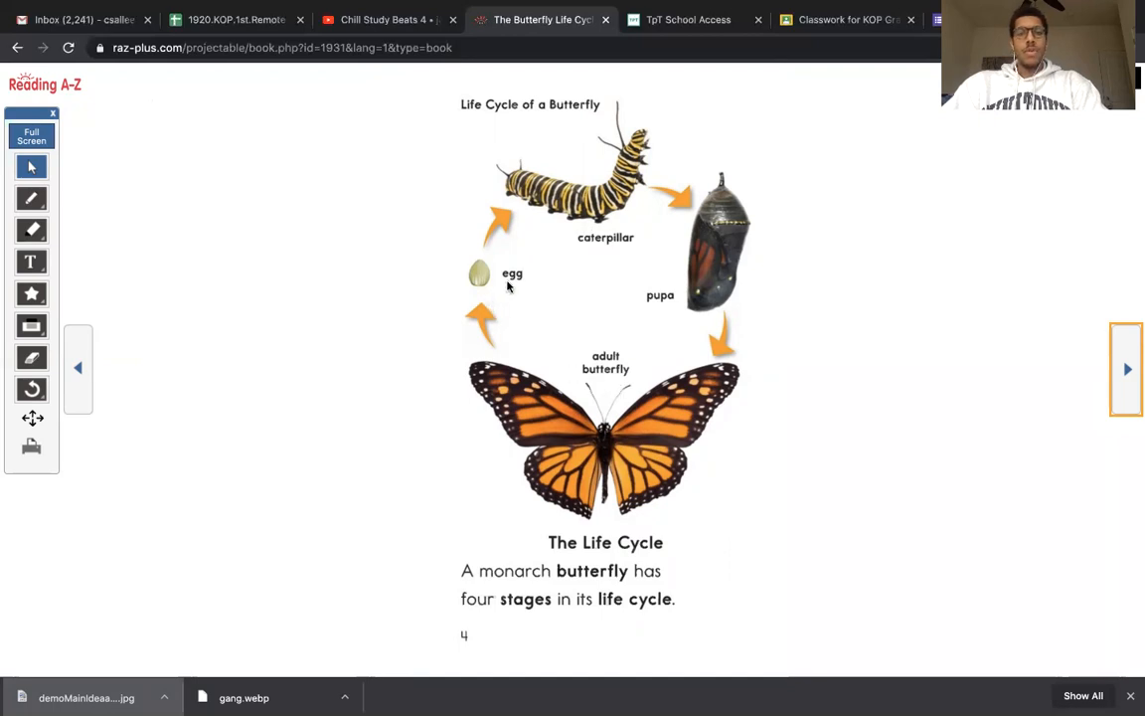
{"action": "mouse_move", "coordinate": [604, 433]}
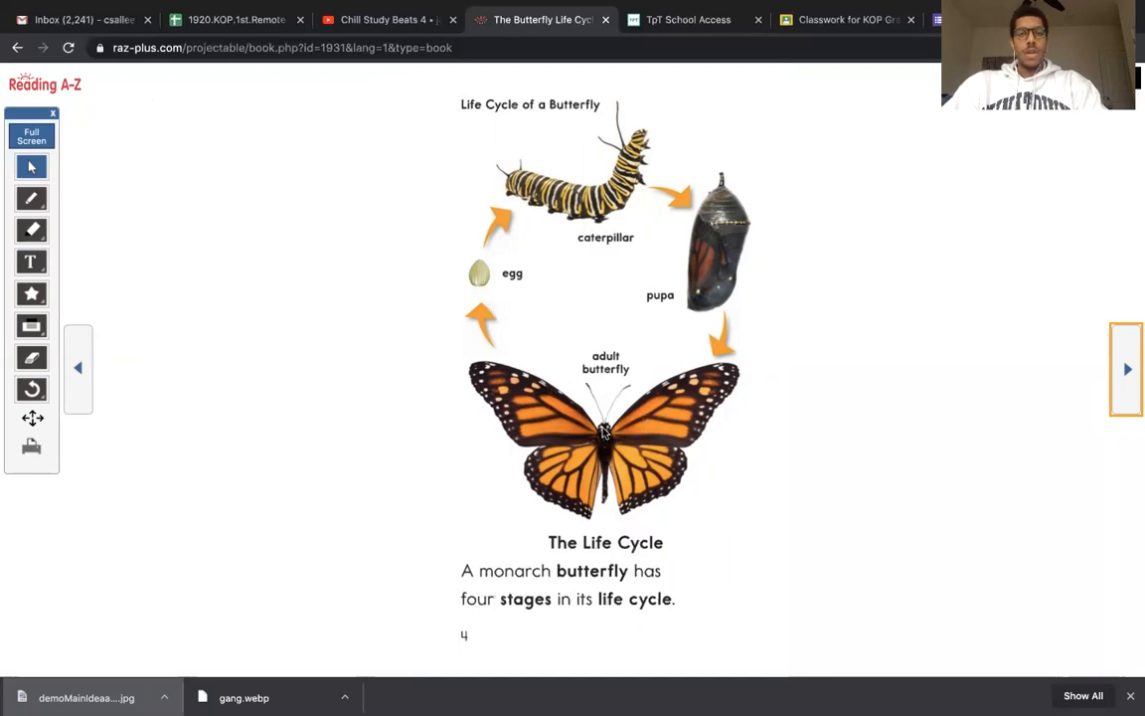
{"action": "mouse_move", "coordinate": [592, 453]}
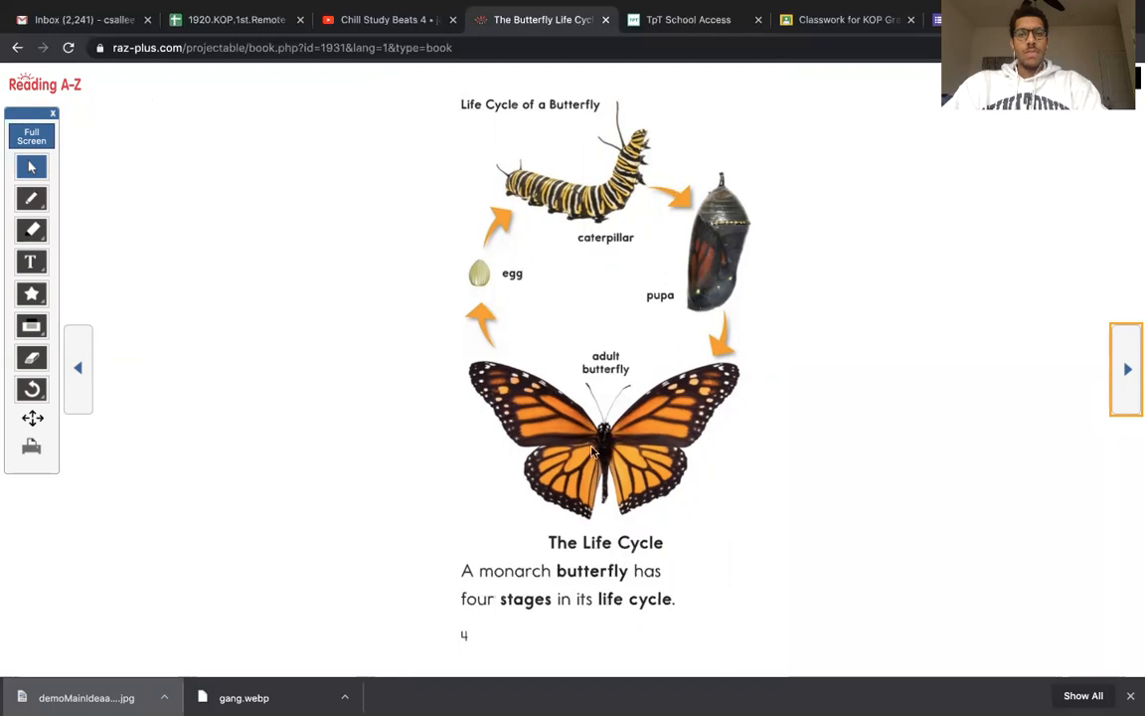
{"action": "mouse_move", "coordinate": [664, 147]}
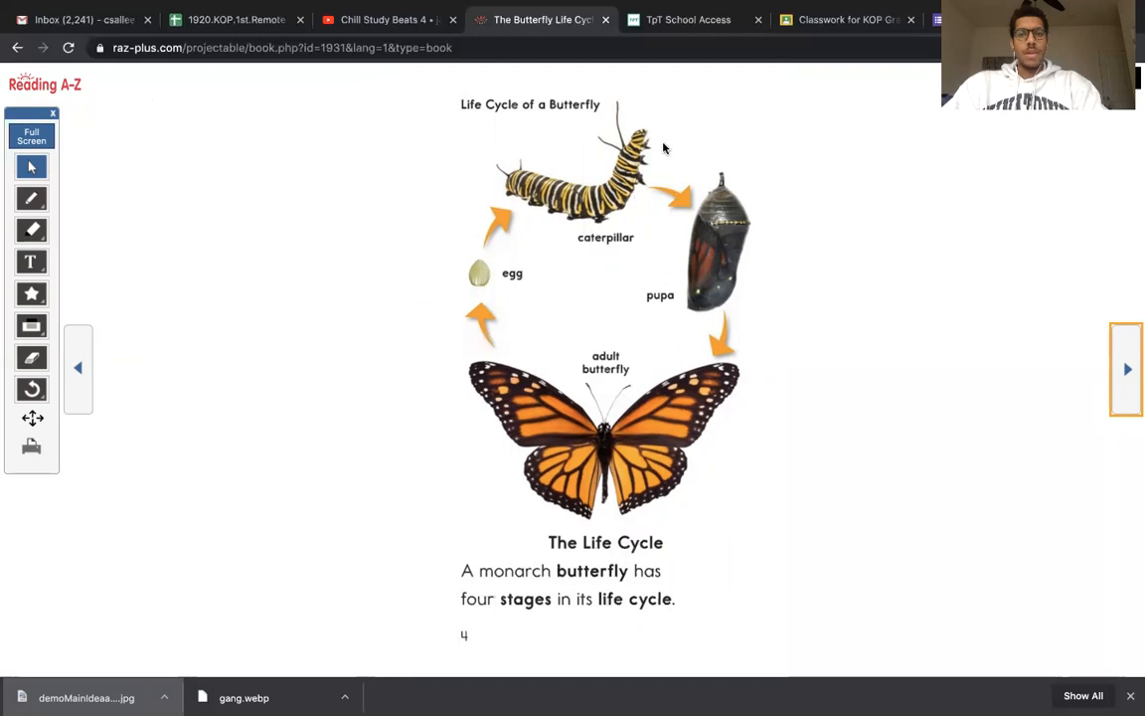
{"action": "mouse_move", "coordinate": [711, 508]}
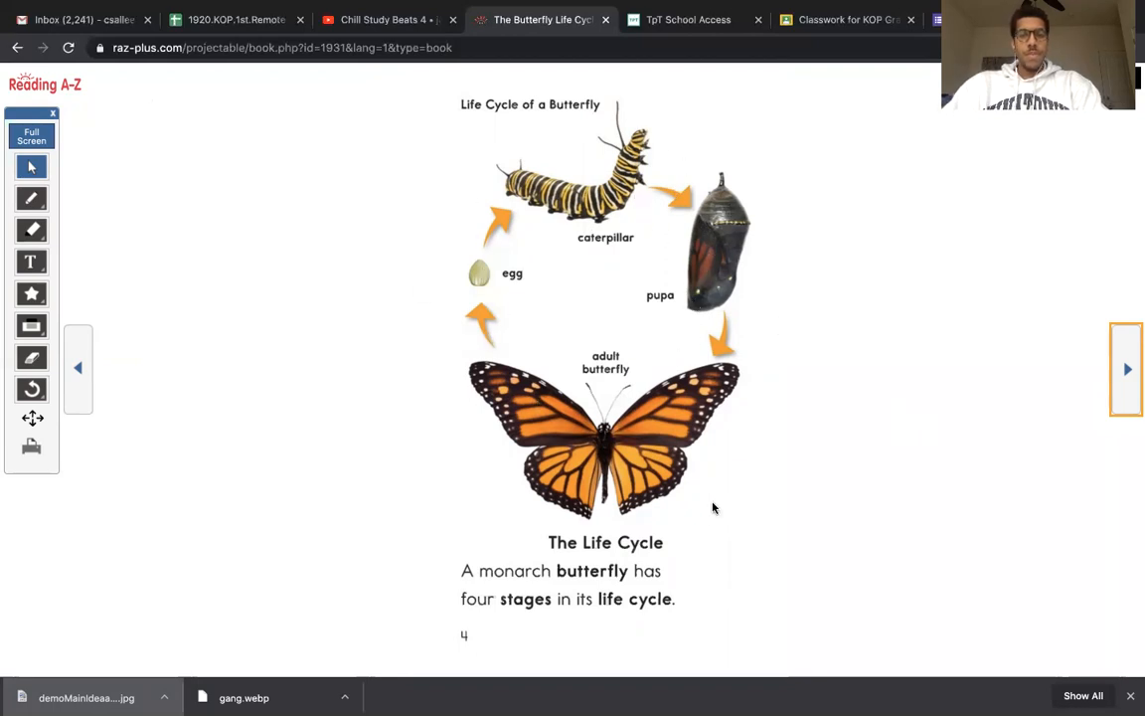
{"action": "mouse_move", "coordinate": [609, 553]}
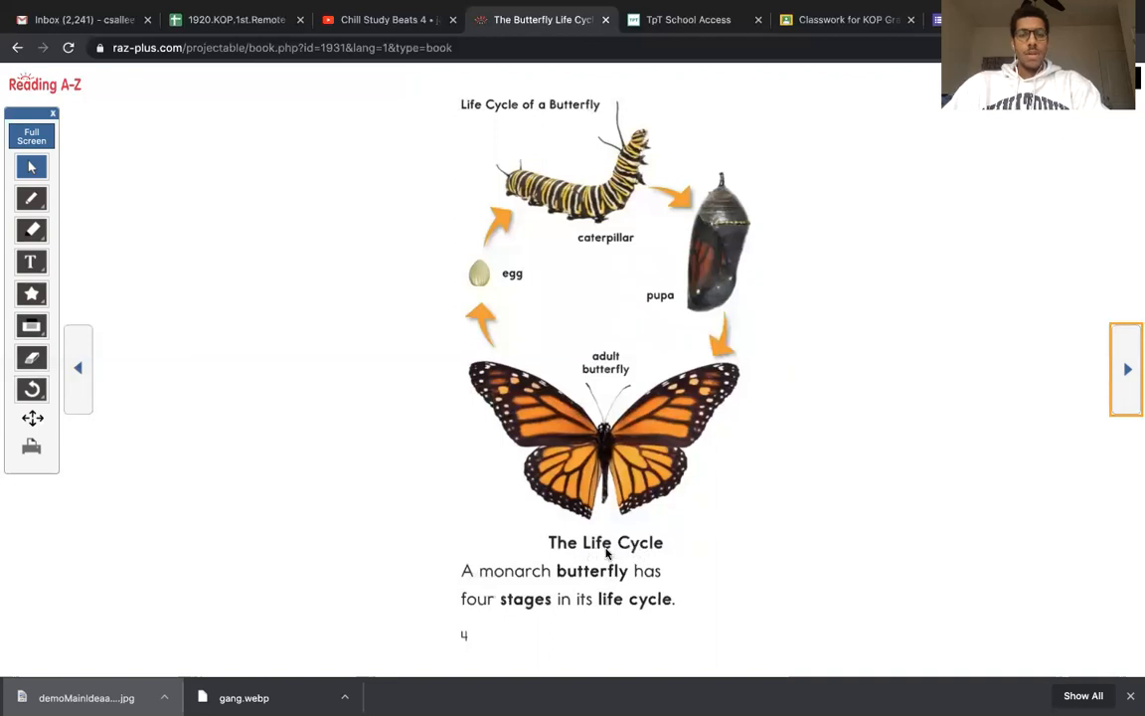
{"action": "mouse_move", "coordinate": [501, 574]}
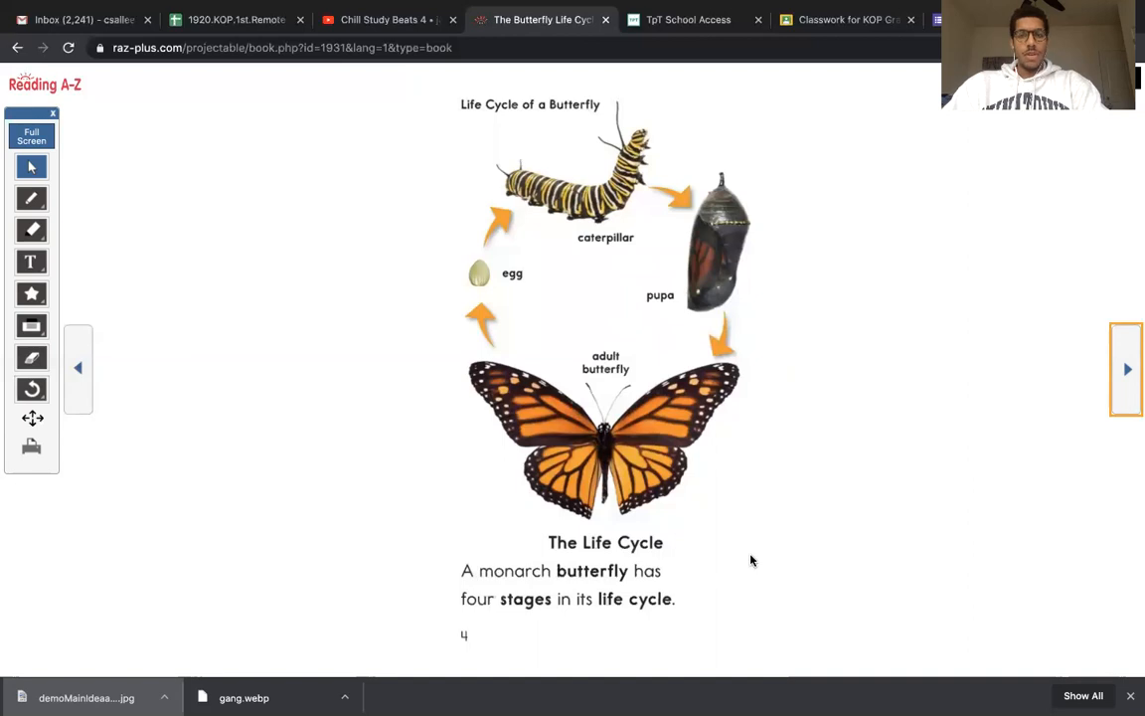
{"action": "mouse_move", "coordinate": [1119, 388]}
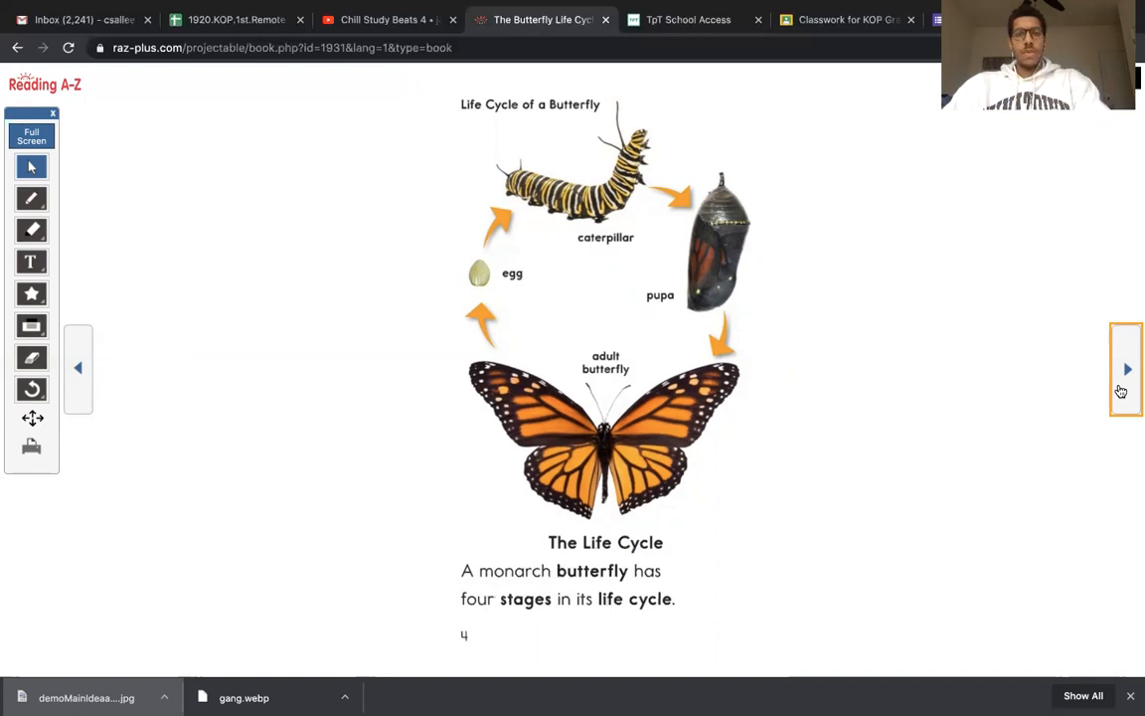
{"action": "mouse_move", "coordinate": [587, 262]}
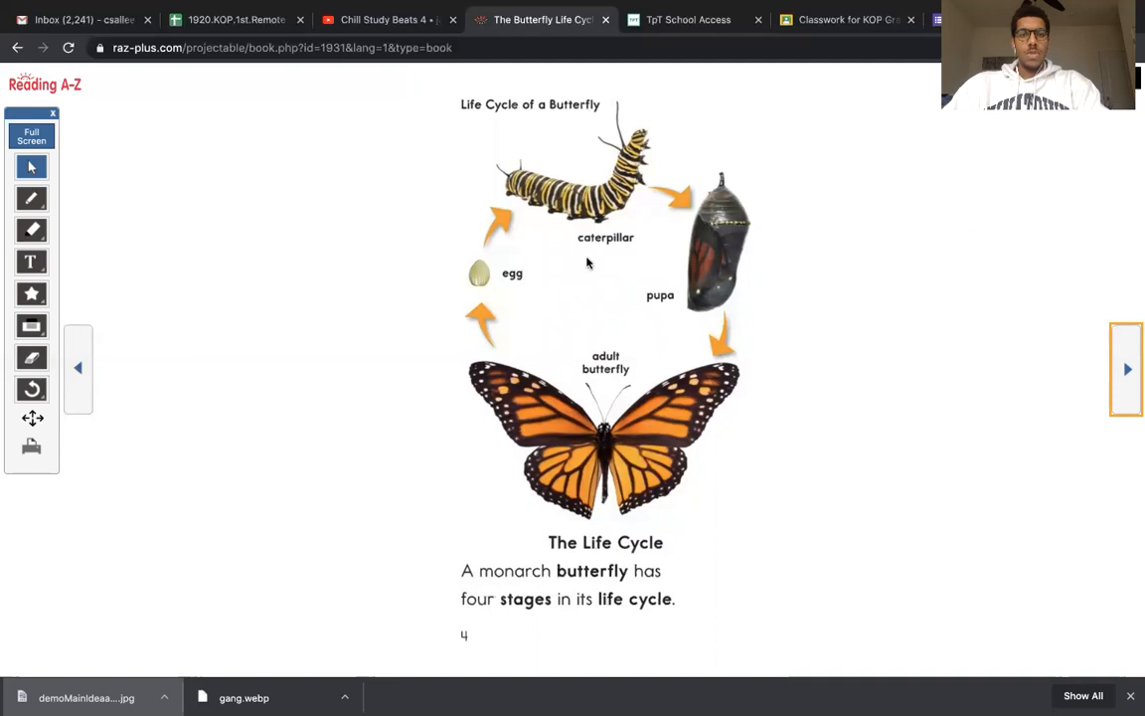
{"action": "mouse_move", "coordinate": [585, 374]}
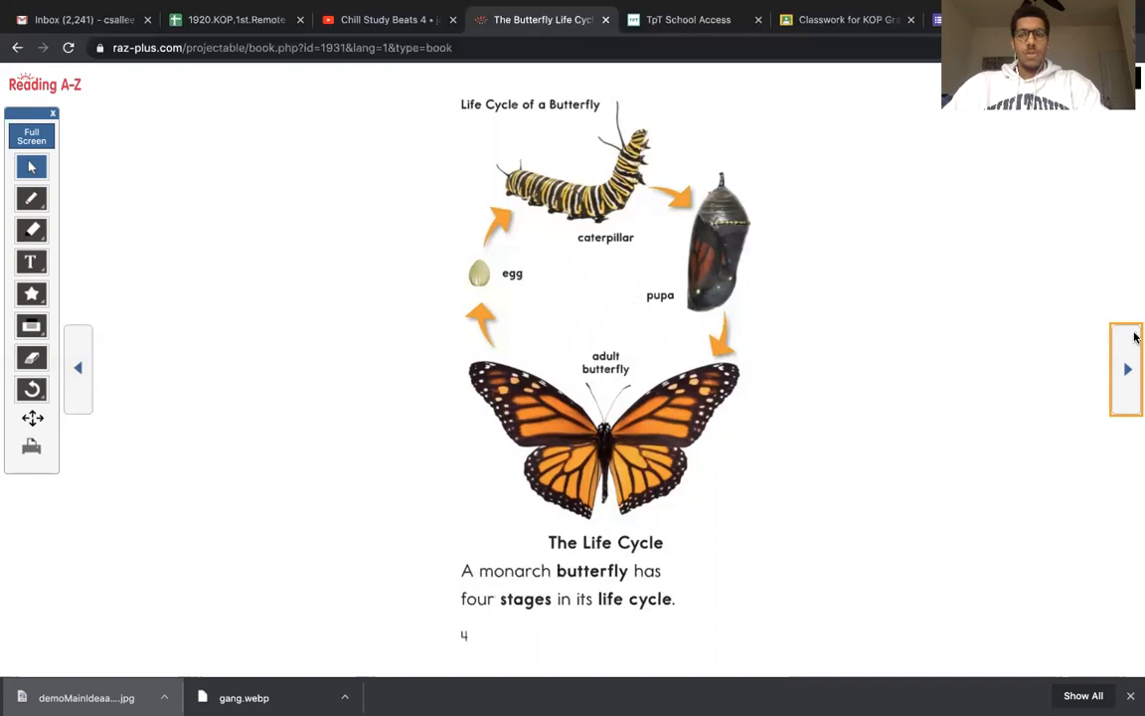
Turn to page 5, Egg, about the caterpillar growing inside the egg
{"action": "left_click", "coordinate": [1125, 368]}
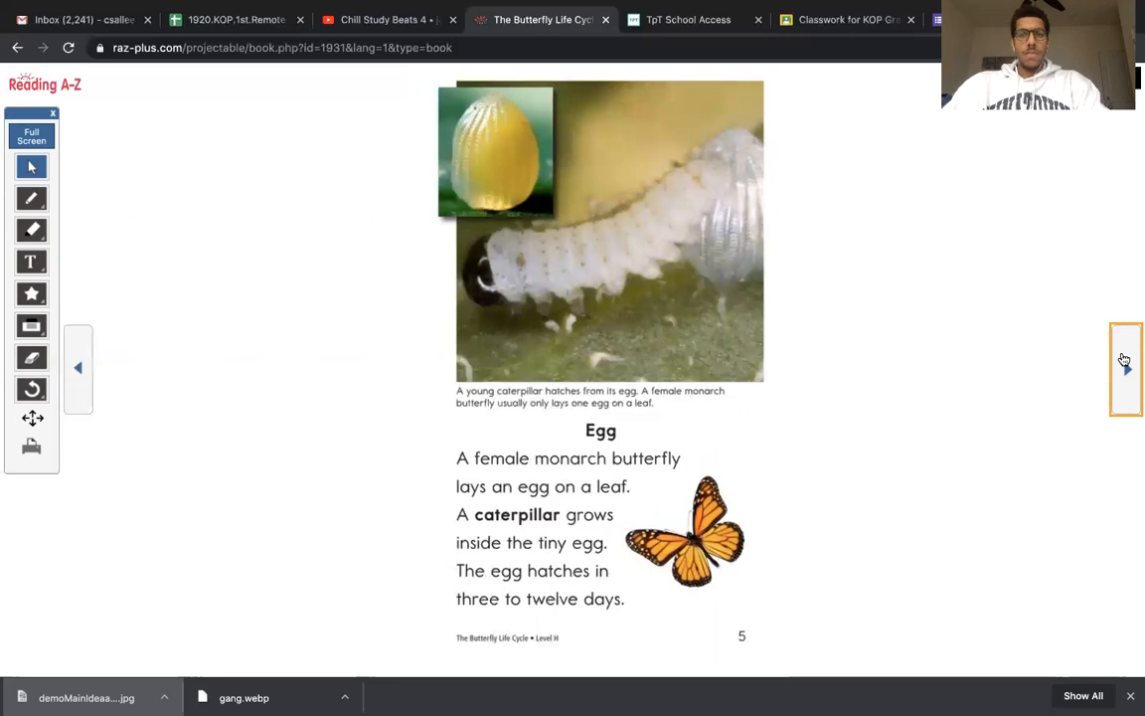
{"action": "mouse_move", "coordinate": [775, 417]}
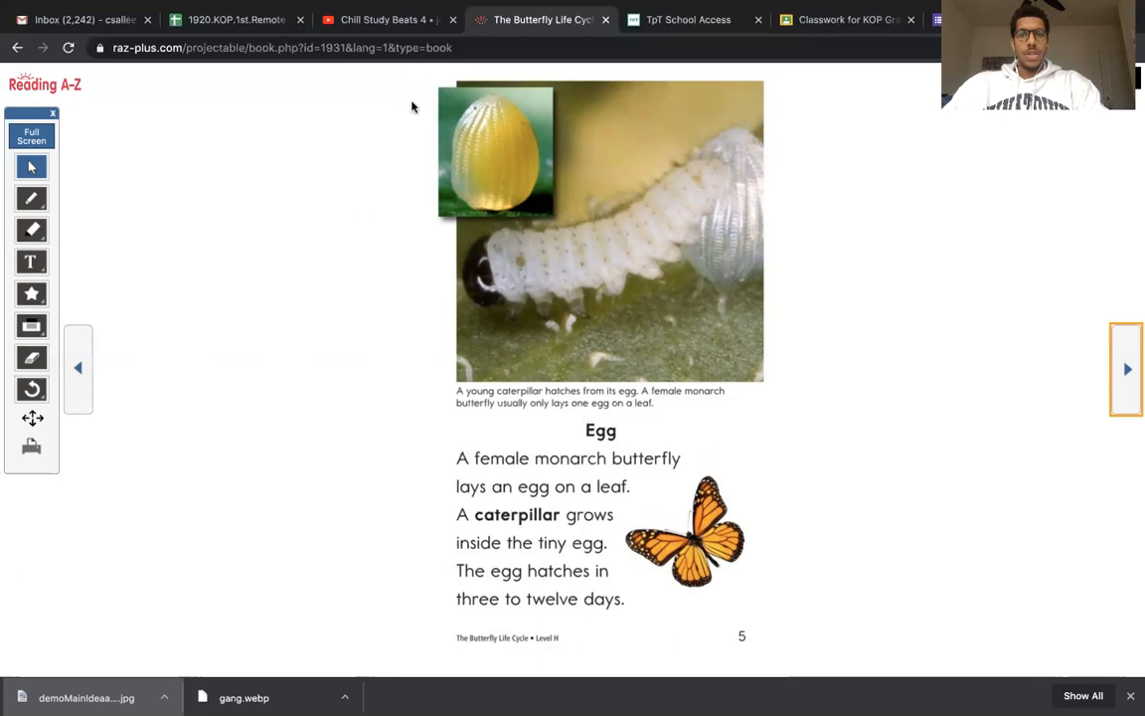
{"action": "mouse_move", "coordinate": [445, 454]}
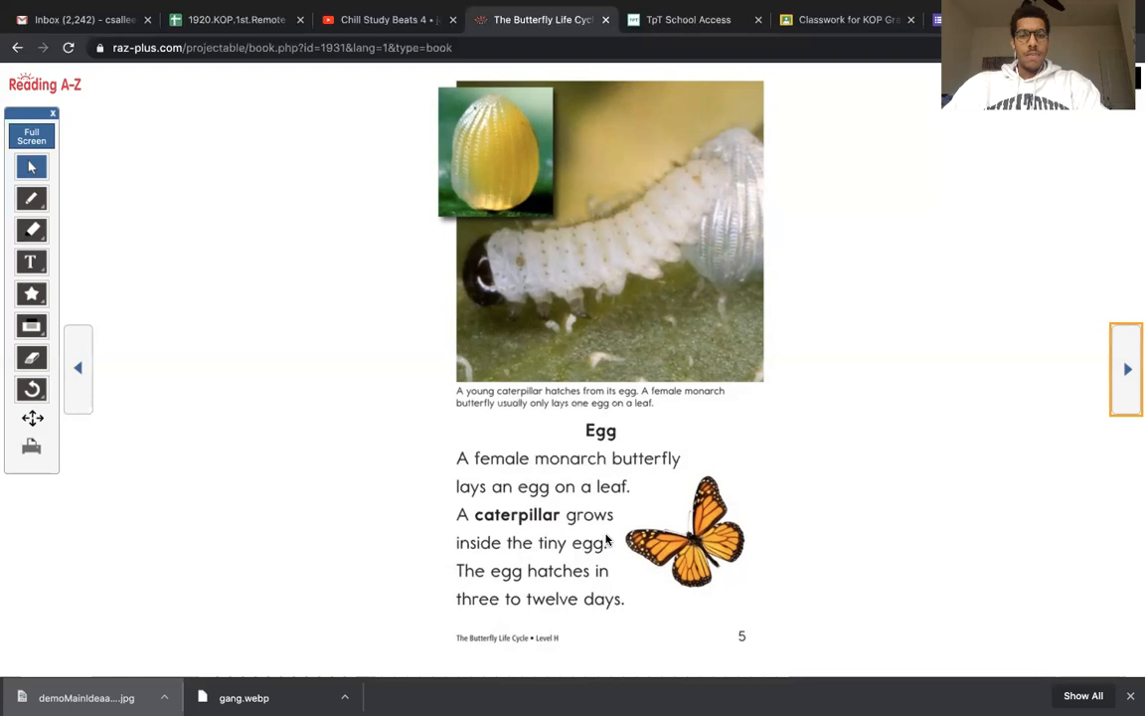
{"action": "mouse_move", "coordinate": [573, 577]}
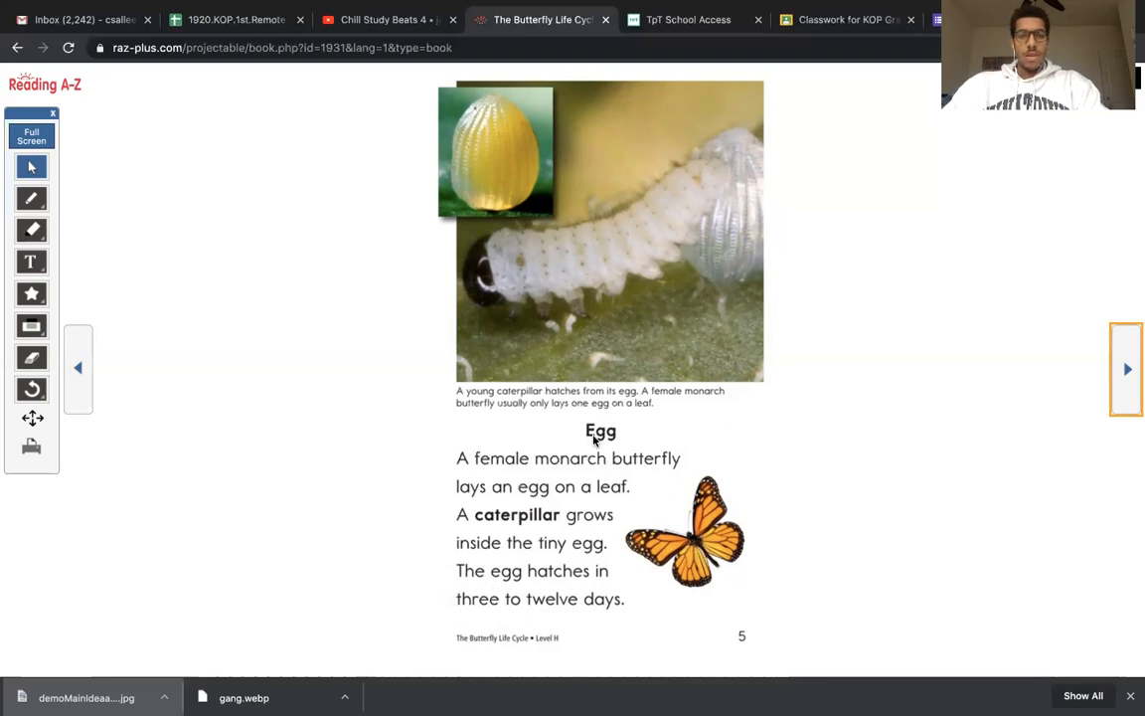
{"action": "mouse_move", "coordinate": [596, 457]}
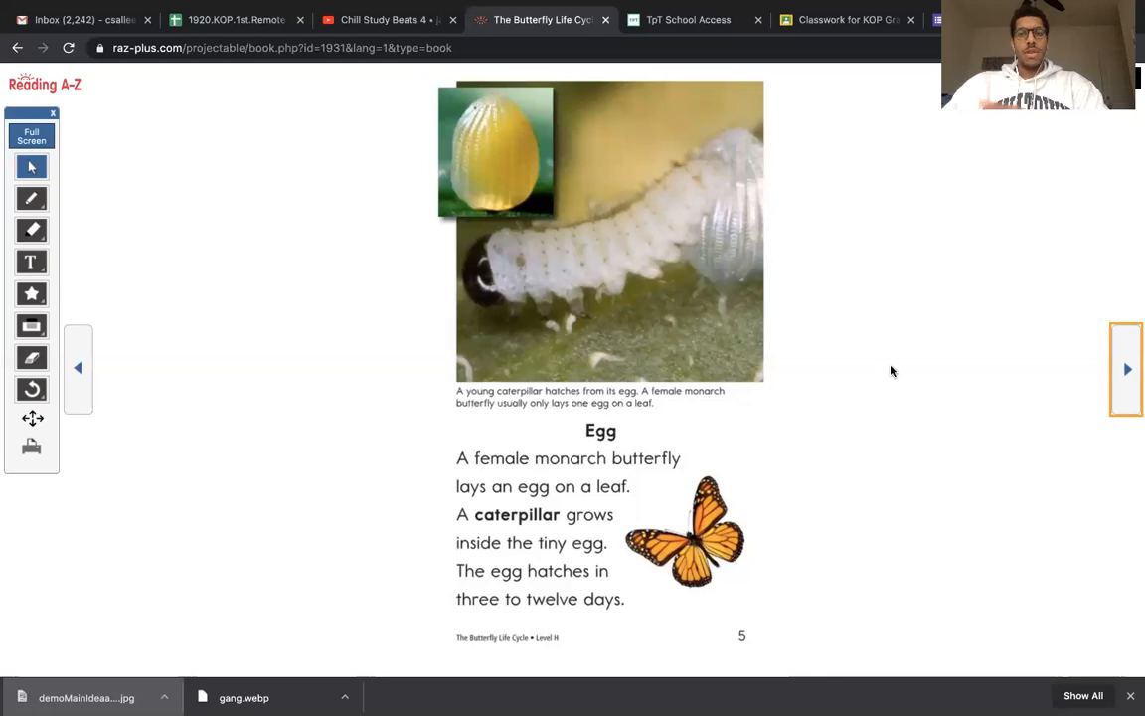
{"action": "mouse_move", "coordinate": [1117, 353]}
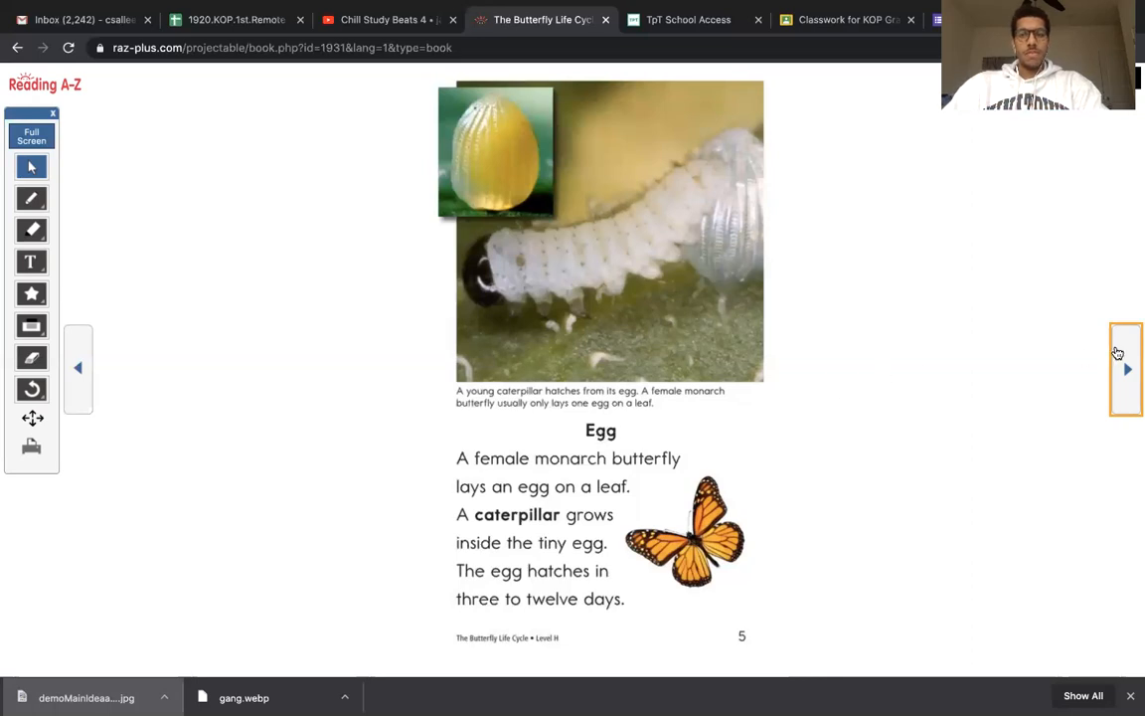
Turn through the caterpillar pages to page 8, about shedding skin and growing
{"action": "left_click", "coordinate": [1127, 368]}
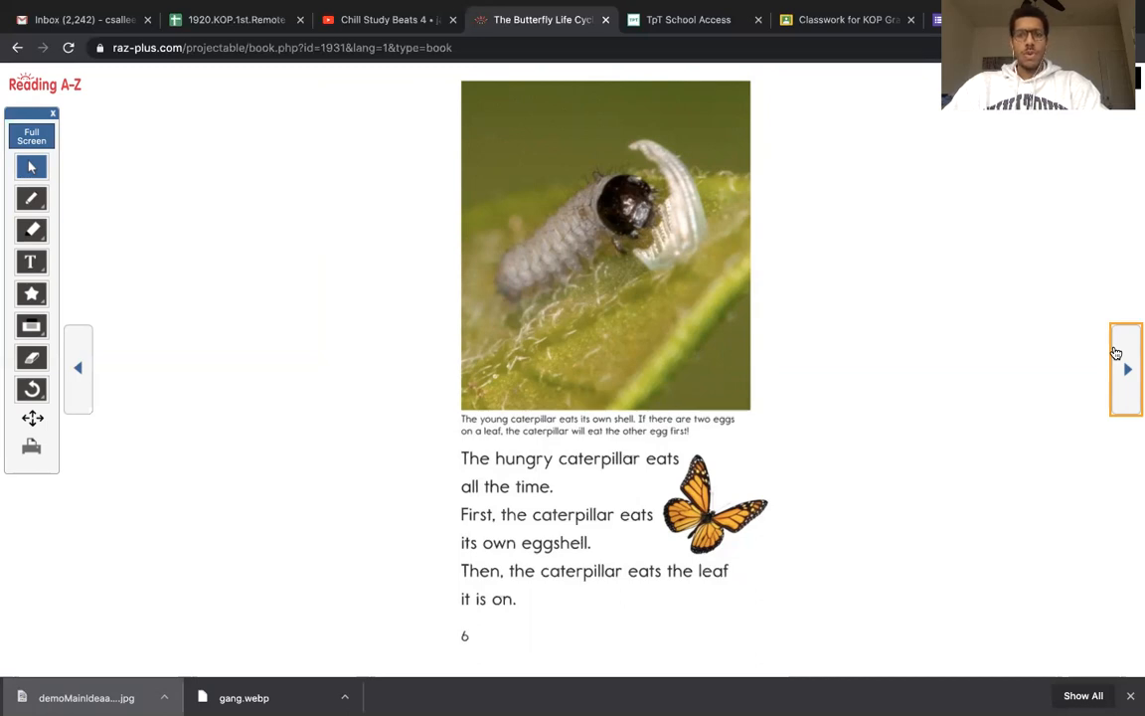
{"action": "left_click", "coordinate": [1127, 367]}
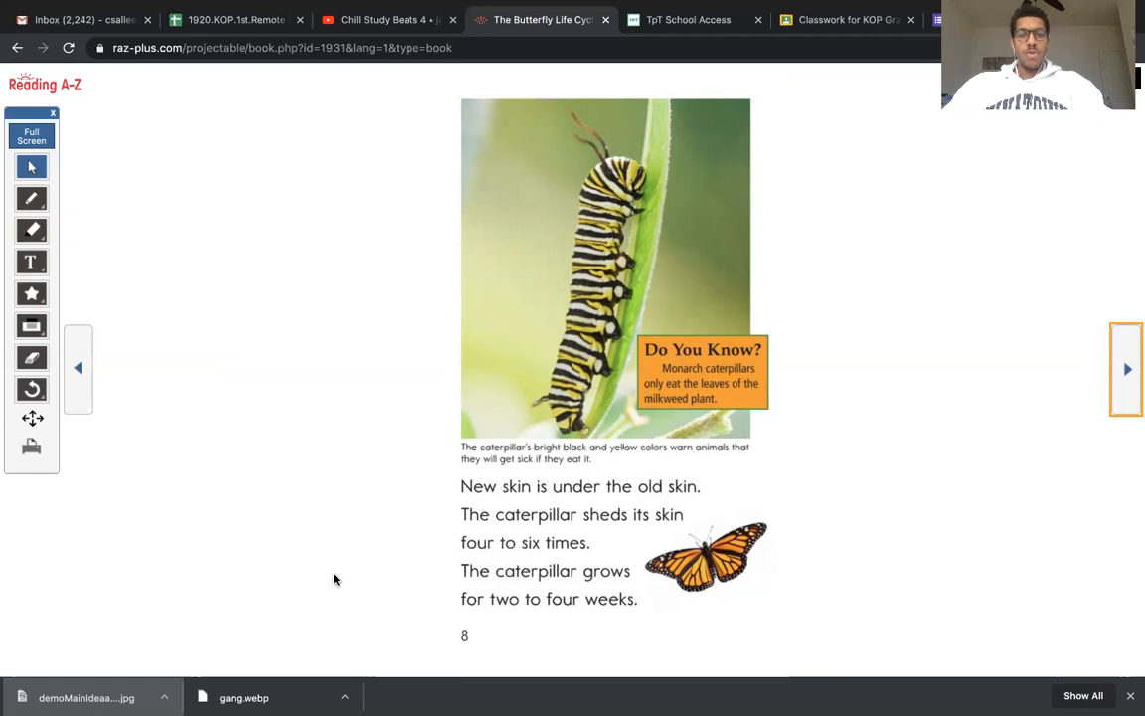
{"action": "mouse_move", "coordinate": [1044, 369]}
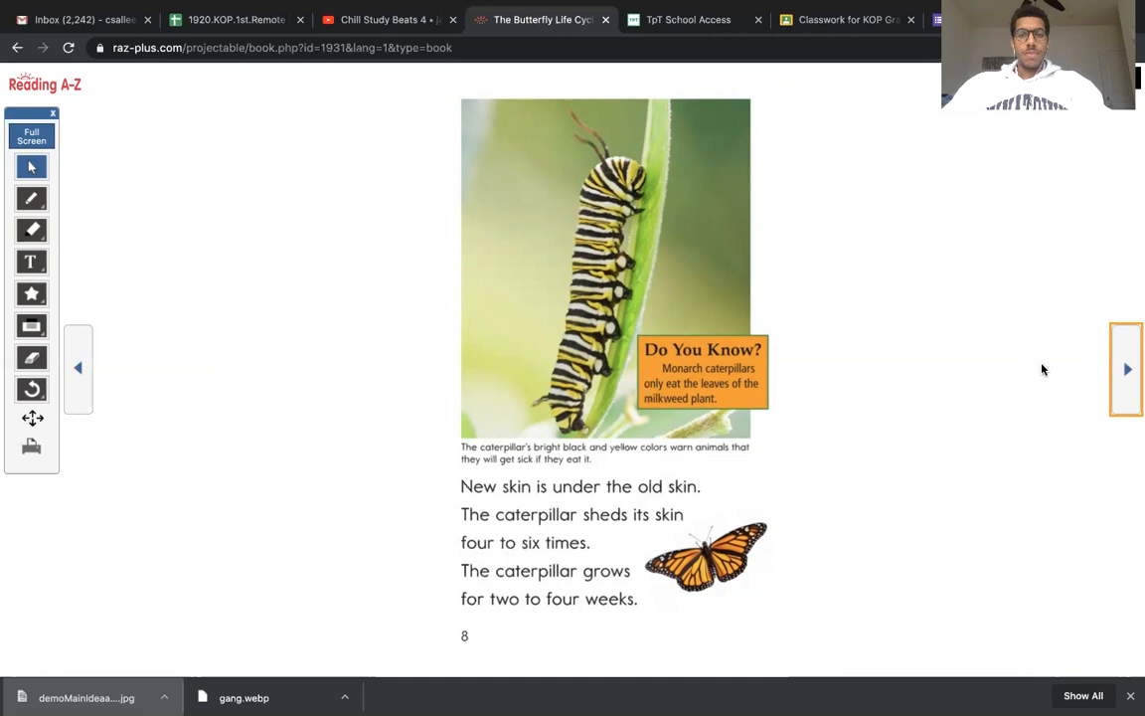
{"action": "mouse_move", "coordinate": [825, 414]}
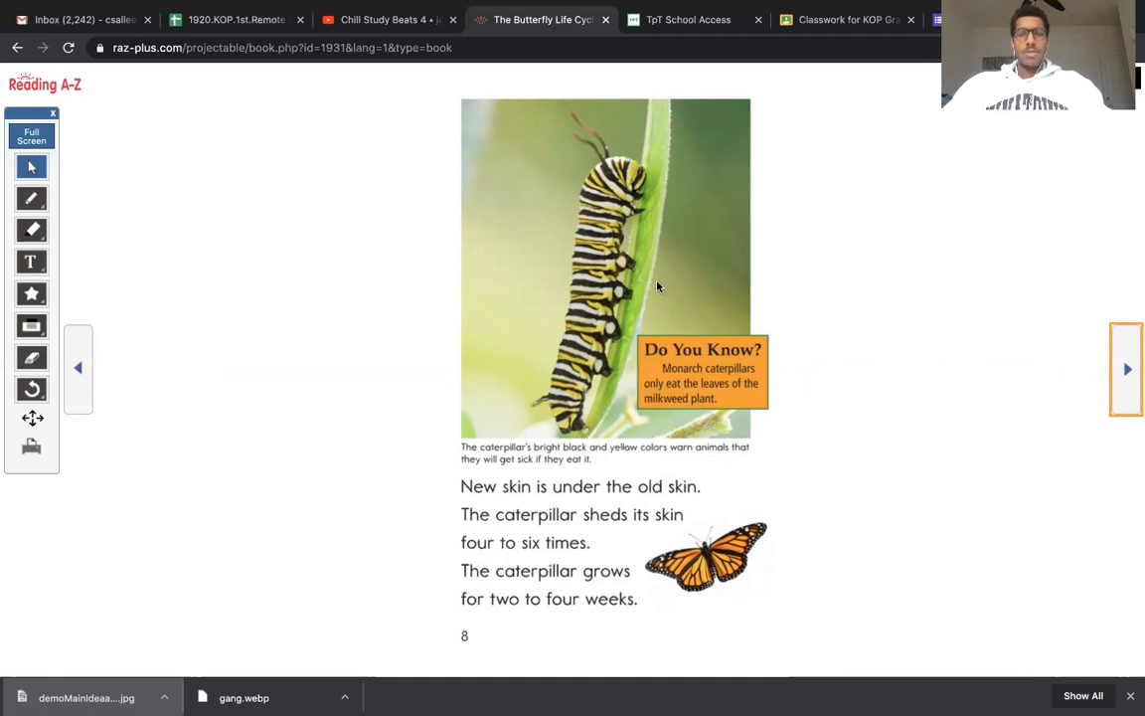
{"action": "mouse_move", "coordinate": [692, 330]}
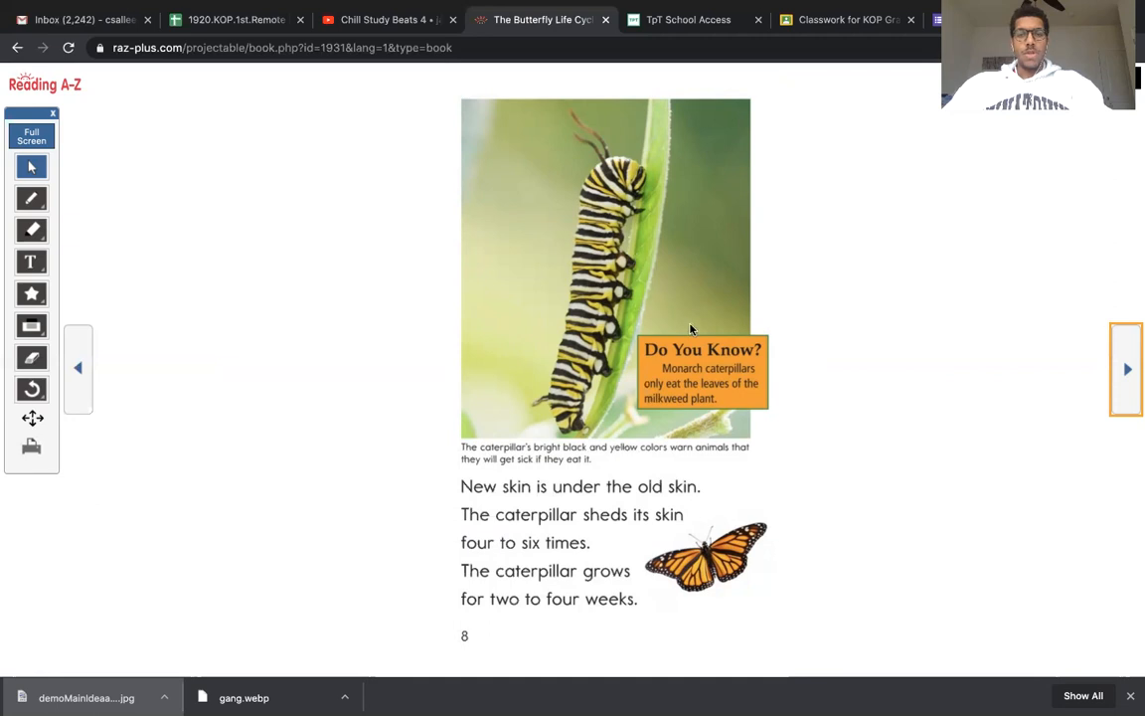
{"action": "mouse_move", "coordinate": [719, 380]}
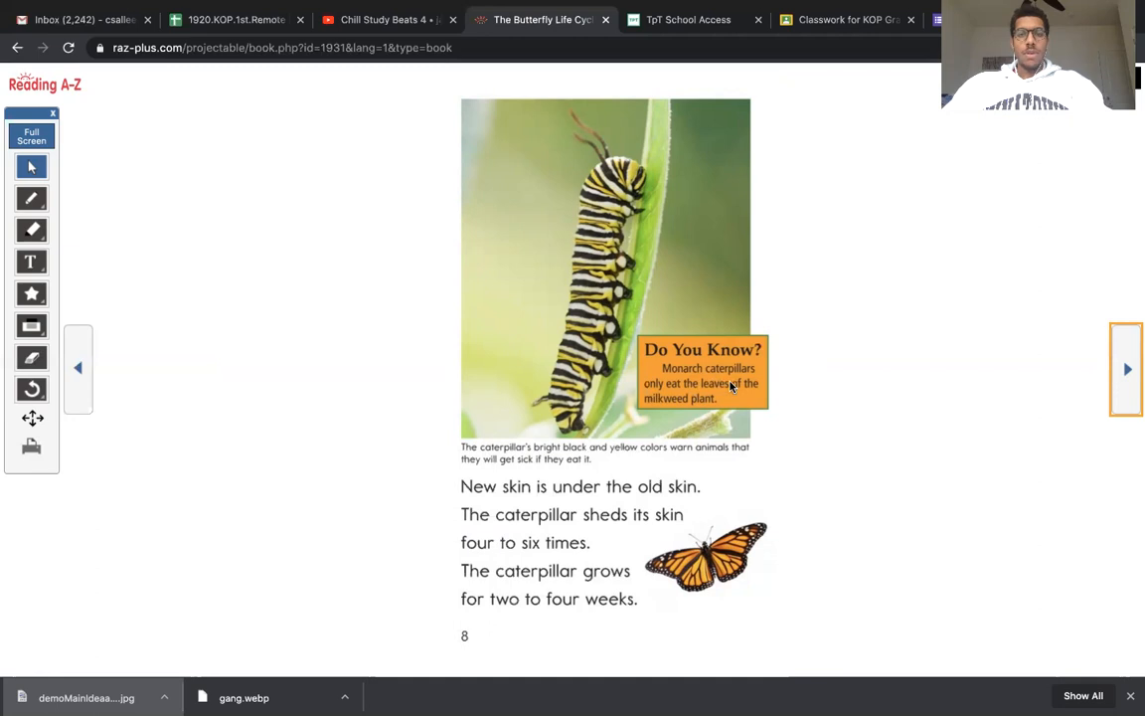
{"action": "mouse_move", "coordinate": [686, 406]}
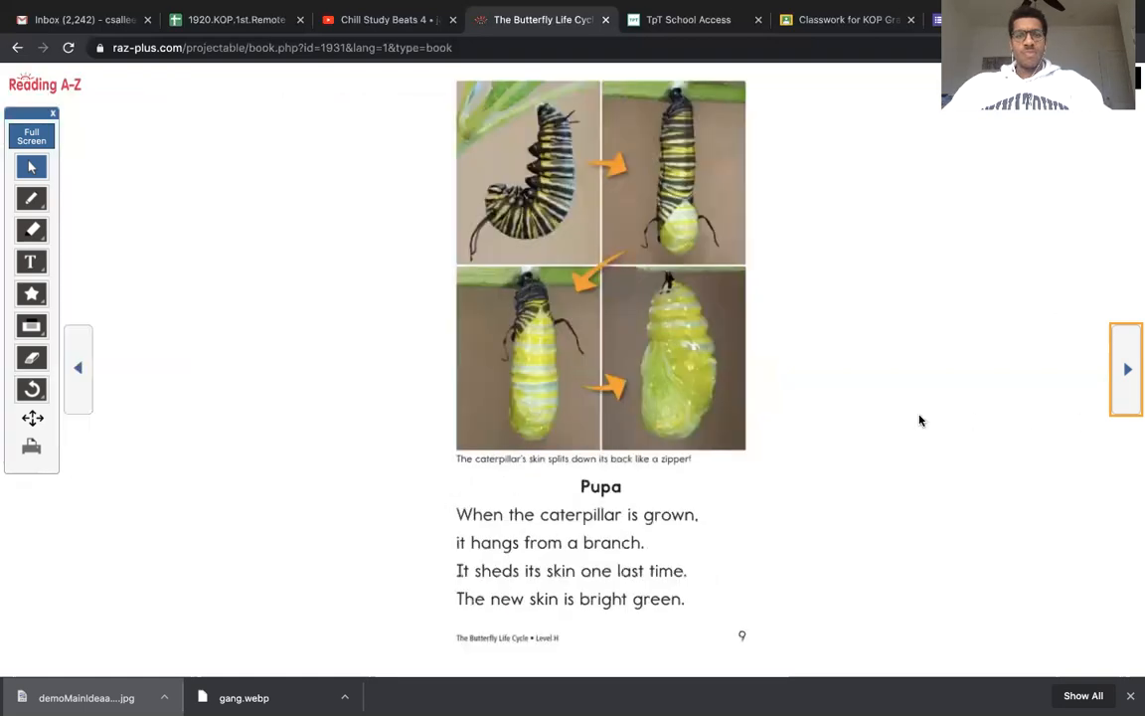
{"action": "mouse_move", "coordinate": [626, 501]}
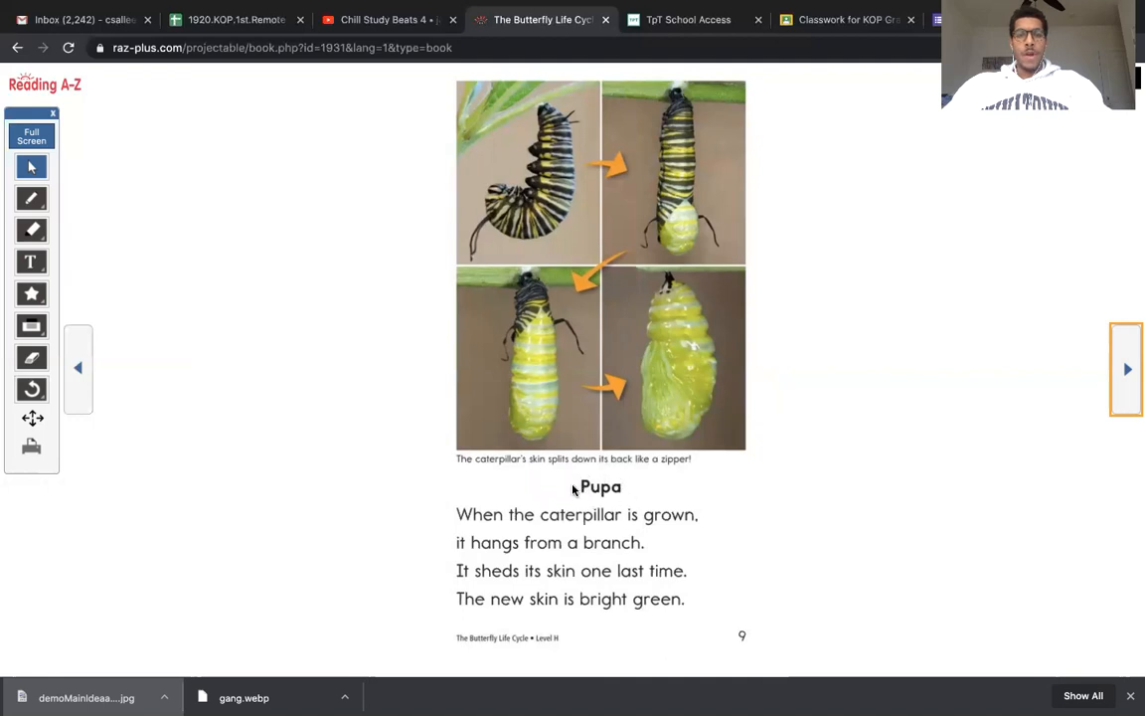
{"action": "mouse_move", "coordinate": [529, 517]}
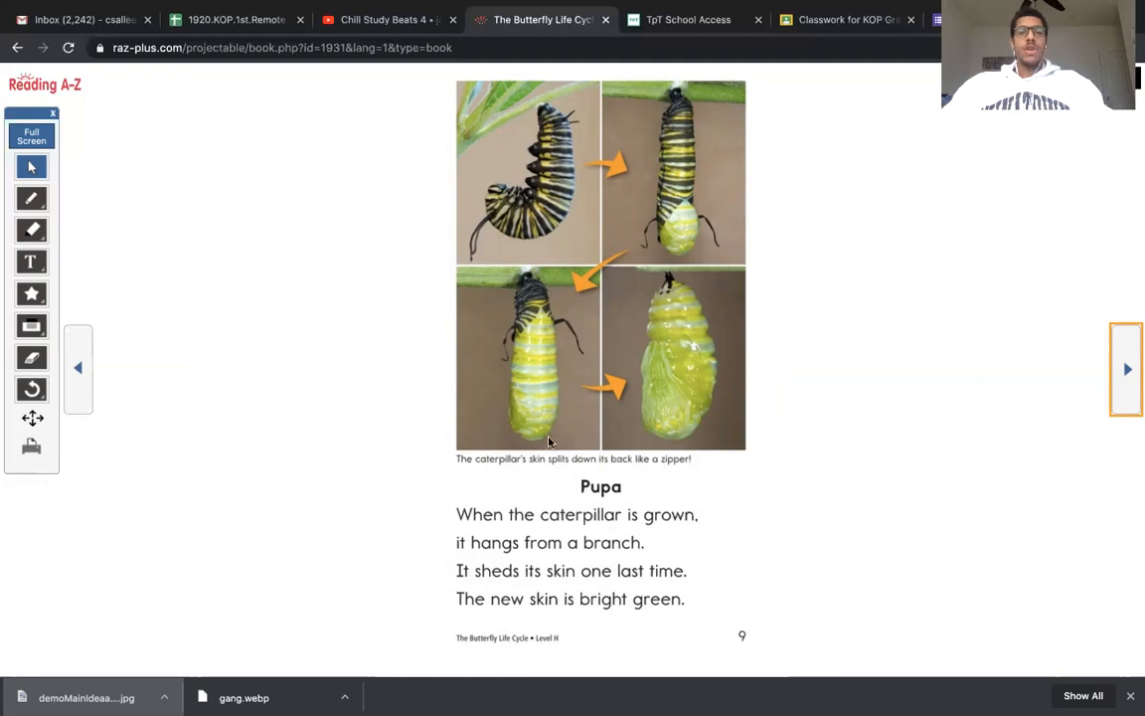
{"action": "mouse_move", "coordinate": [618, 449]}
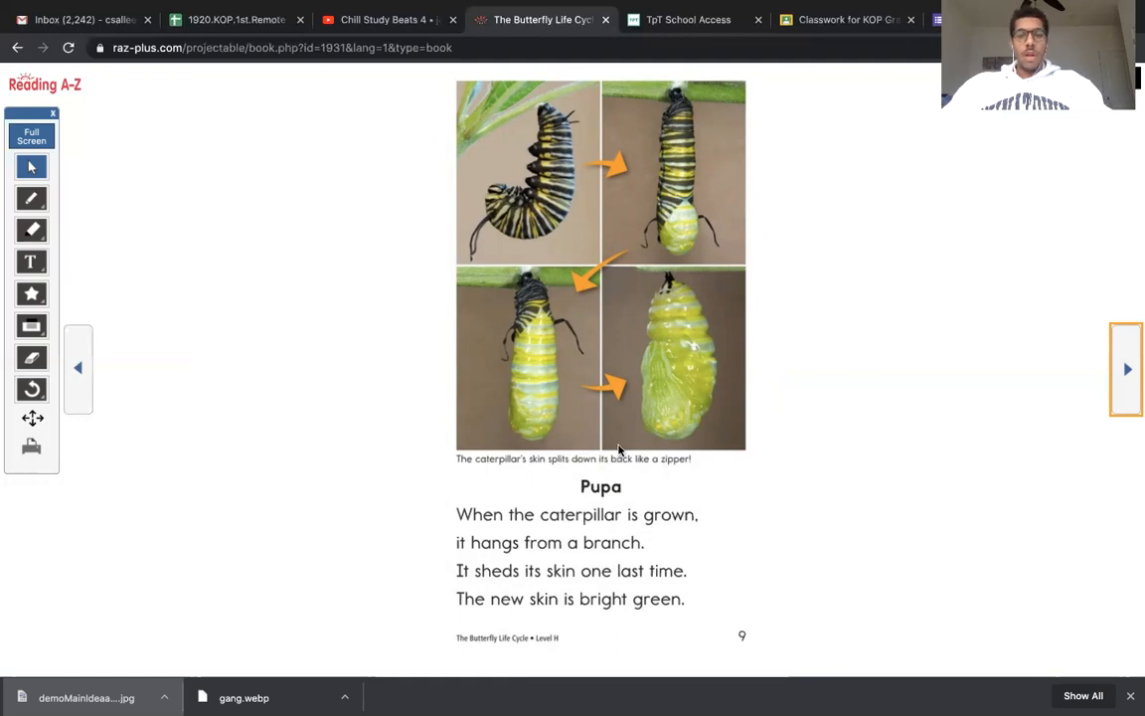
{"action": "mouse_move", "coordinate": [593, 509]}
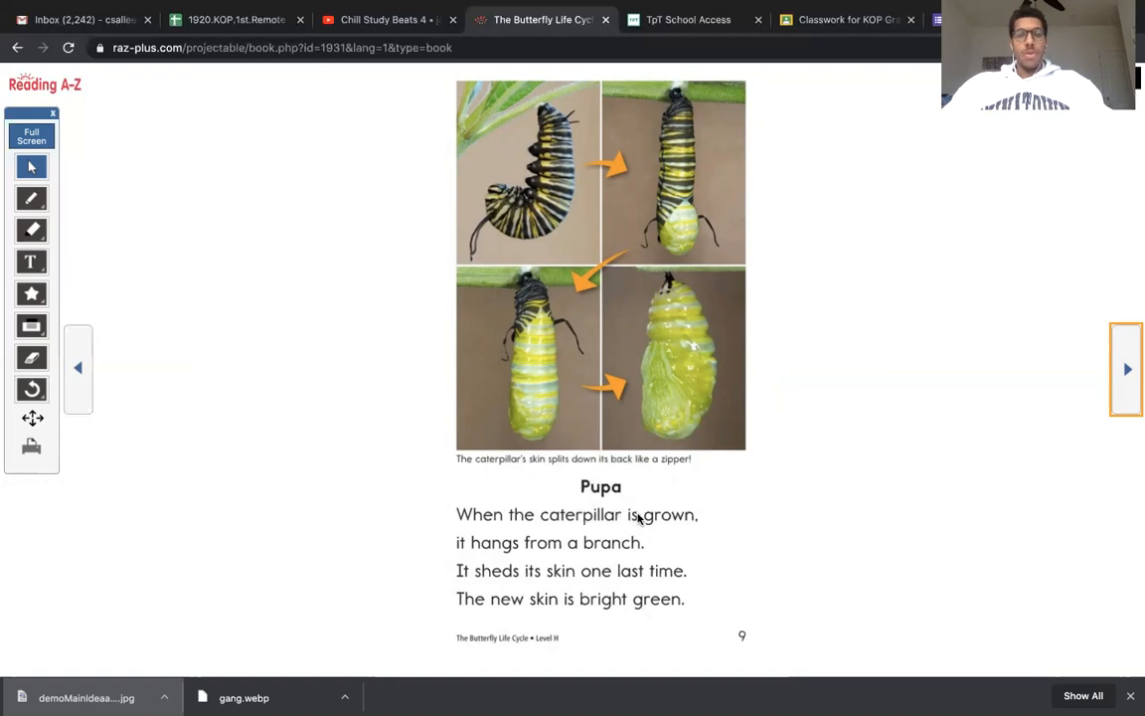
{"action": "mouse_move", "coordinate": [596, 541]}
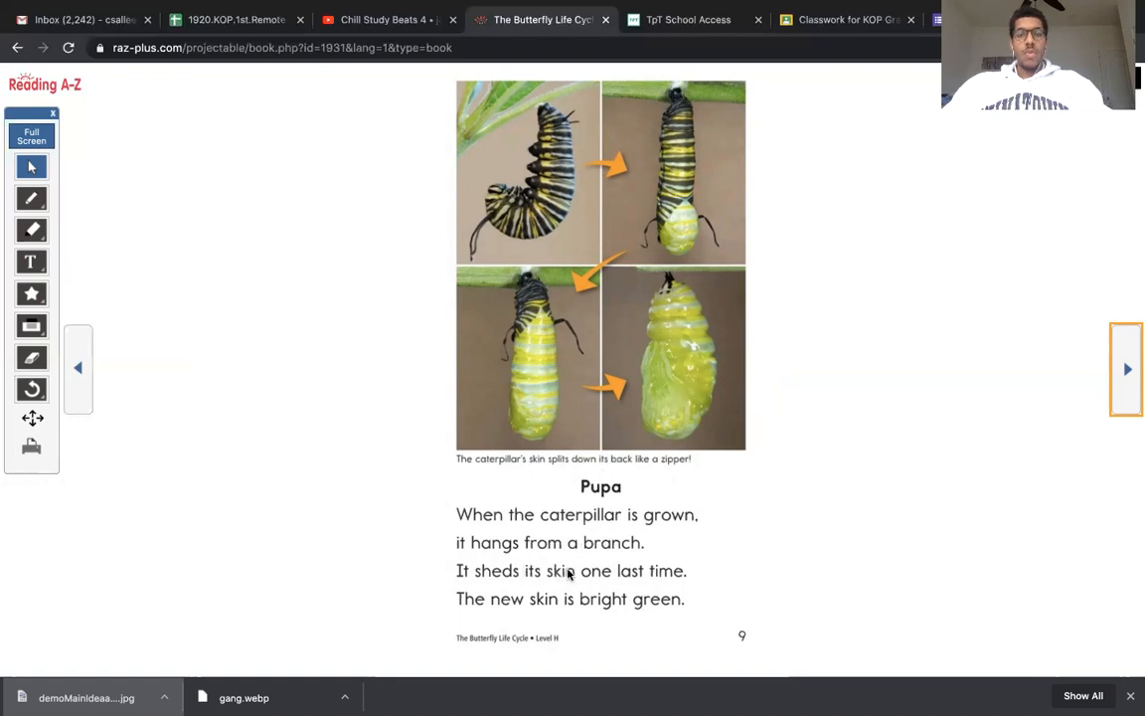
{"action": "mouse_move", "coordinate": [627, 575]}
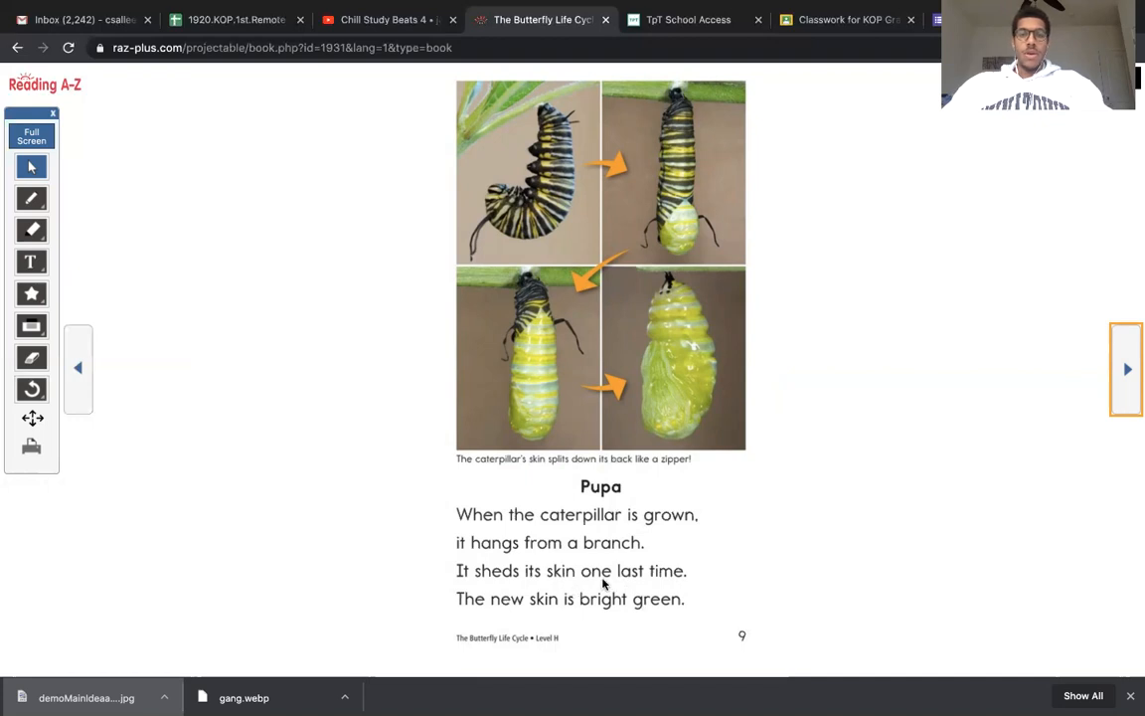
{"action": "mouse_move", "coordinate": [739, 362]}
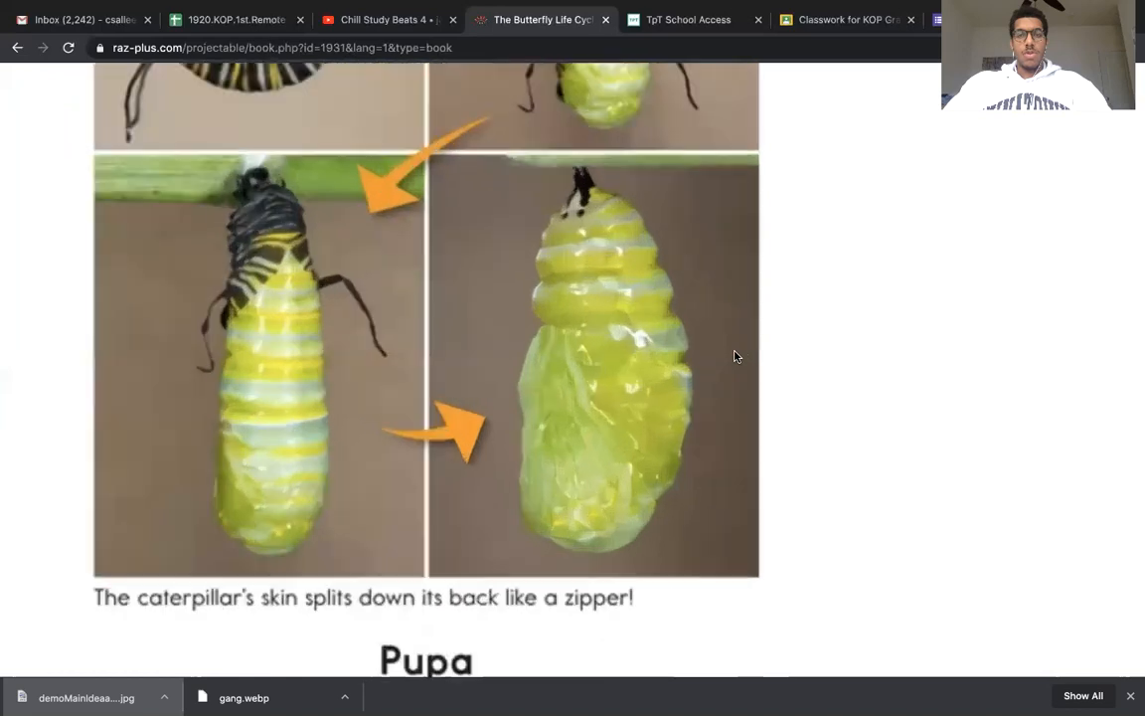
Scroll the reader while on the Pupa stage page
{"action": "scroll", "scroll_direction": "down", "scroll_amount": 3}
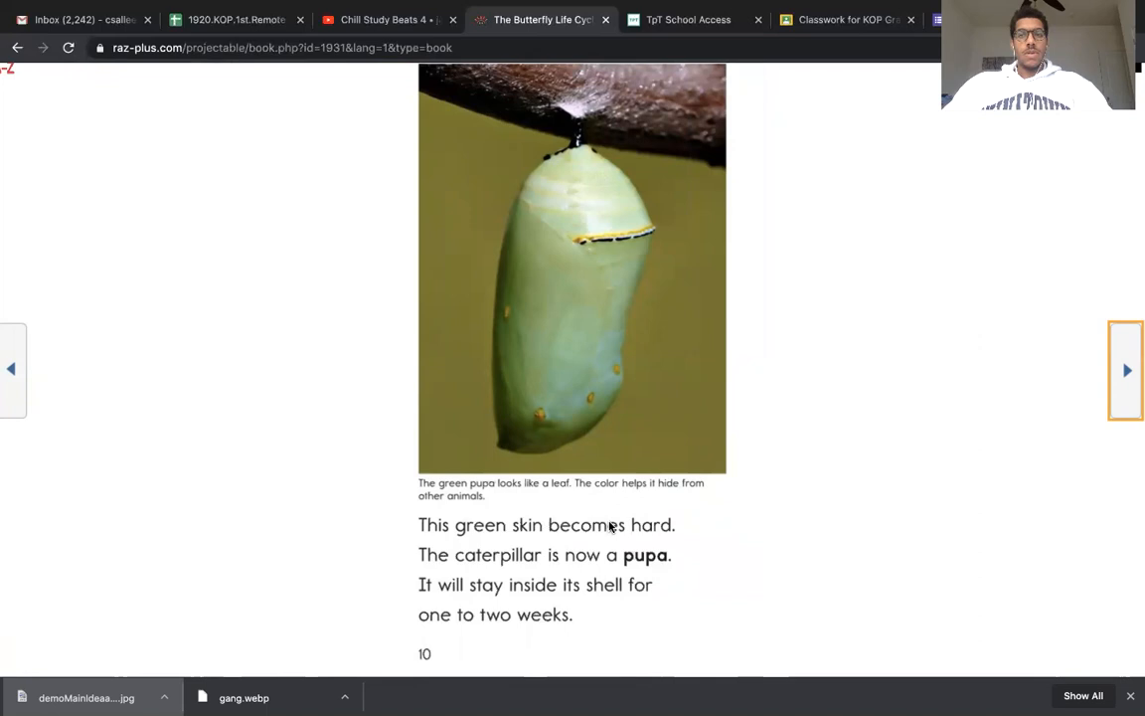
{"action": "mouse_move", "coordinate": [779, 520]}
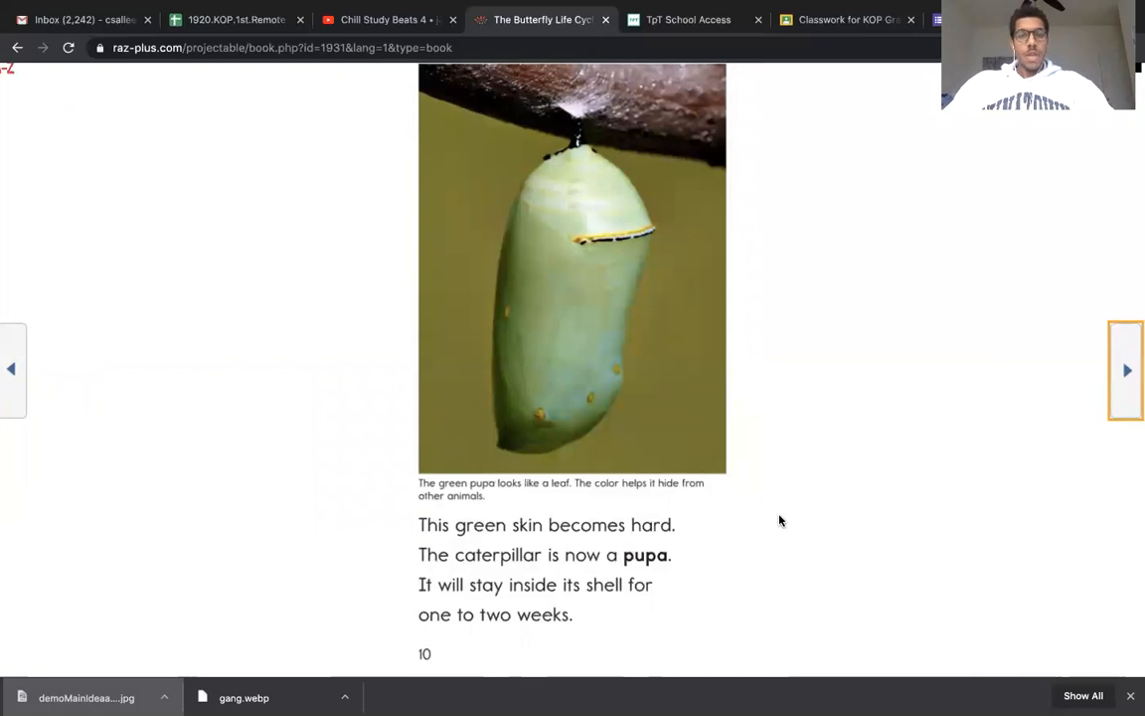
{"action": "mouse_move", "coordinate": [647, 529]}
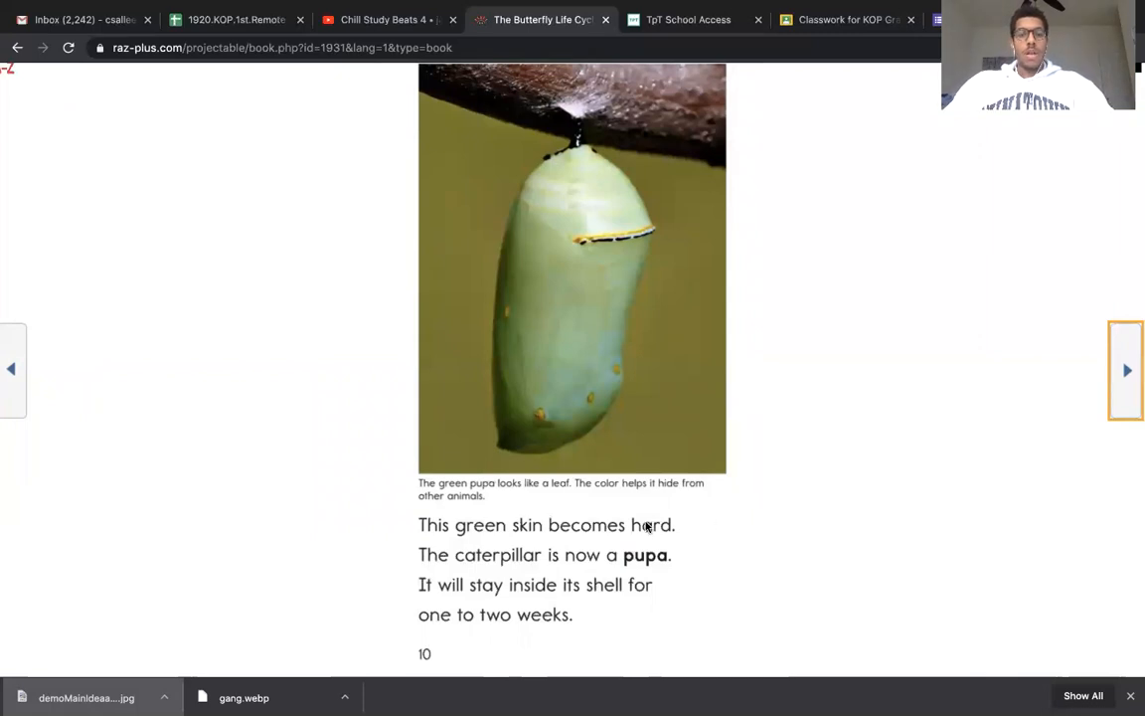
{"action": "mouse_move", "coordinate": [628, 568]}
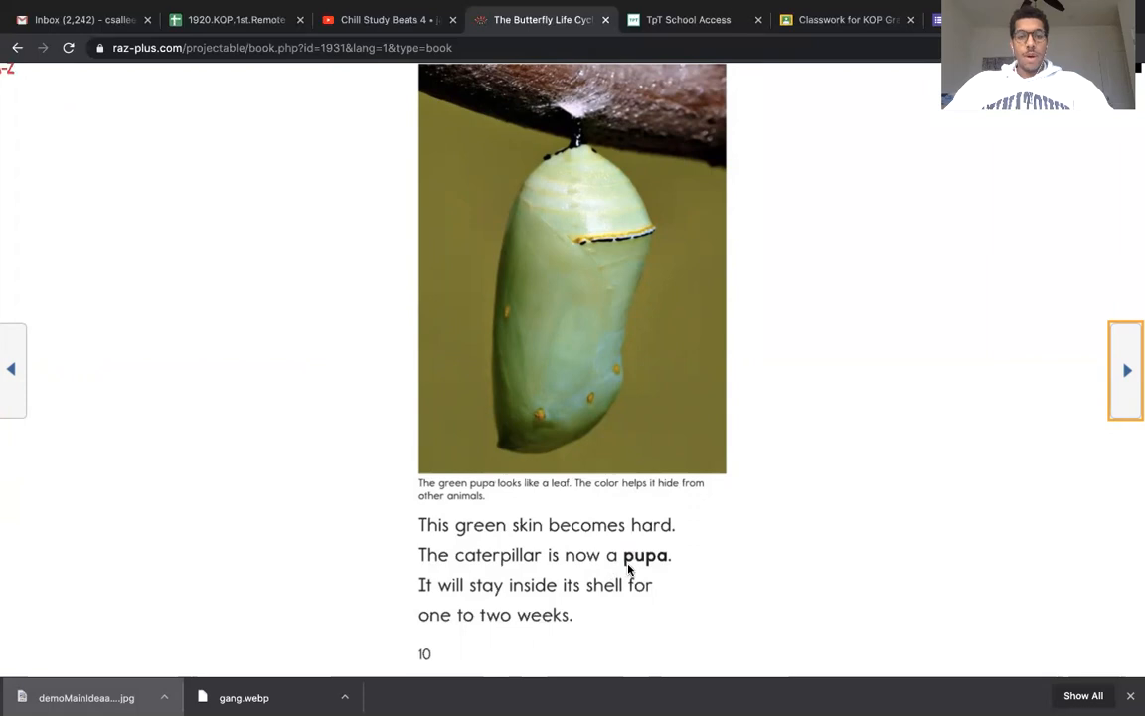
{"action": "mouse_move", "coordinate": [461, 597]}
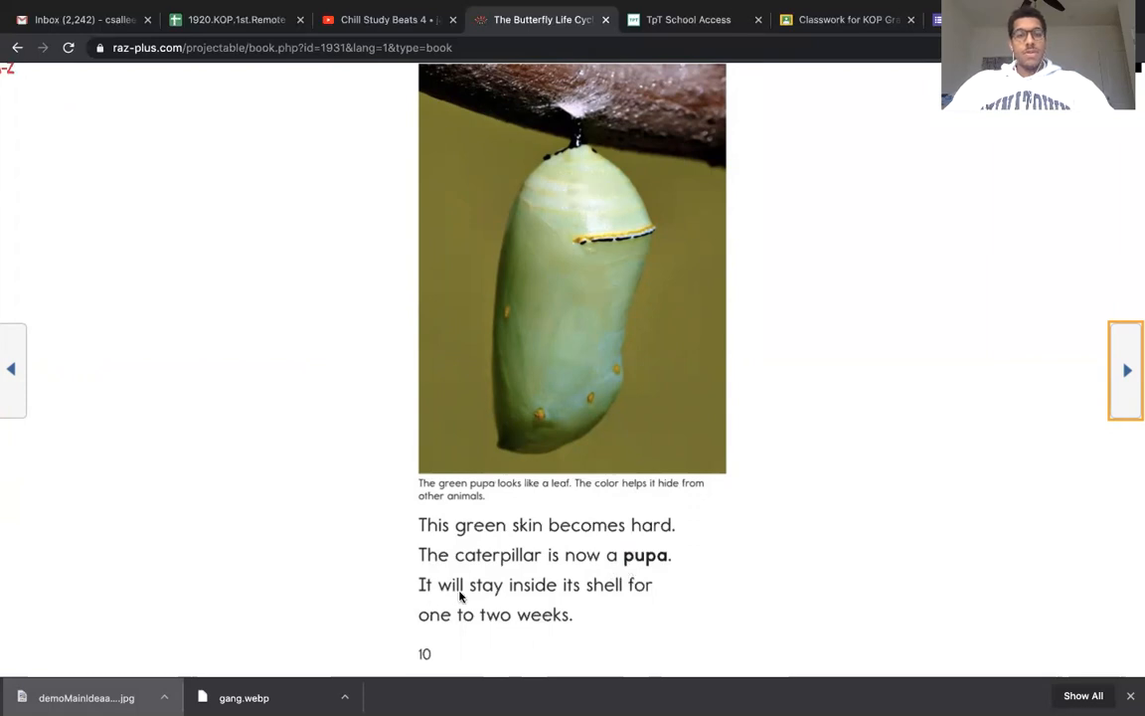
{"action": "mouse_move", "coordinate": [485, 621]}
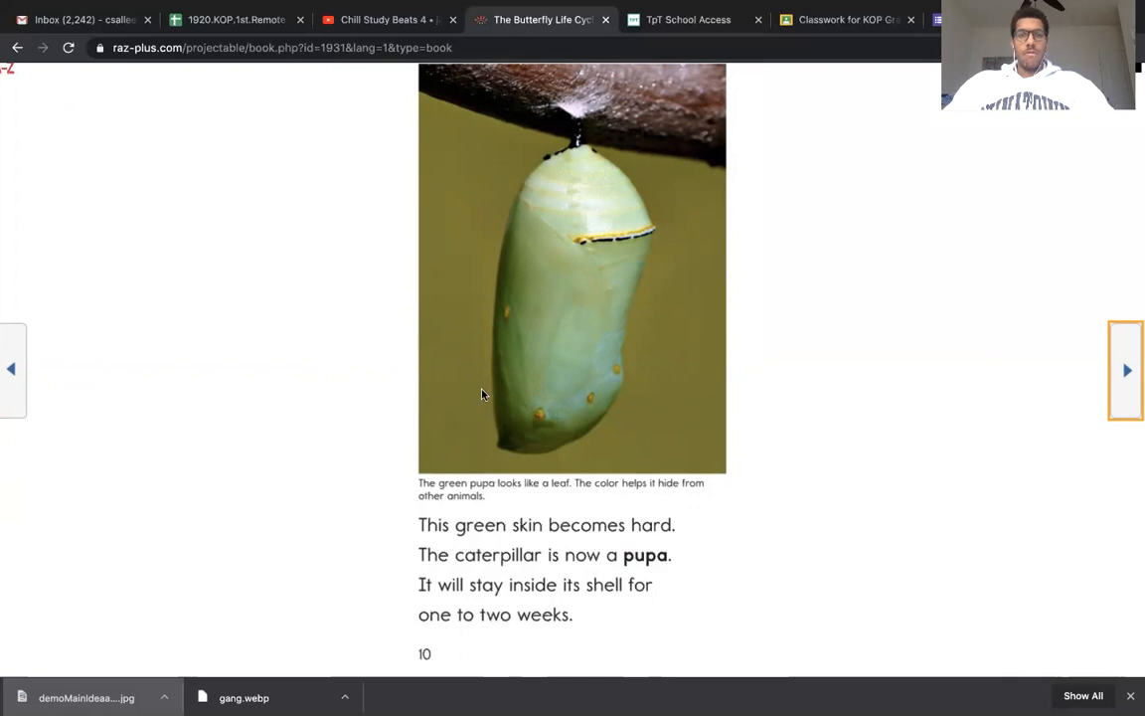
{"action": "mouse_move", "coordinate": [1131, 398]}
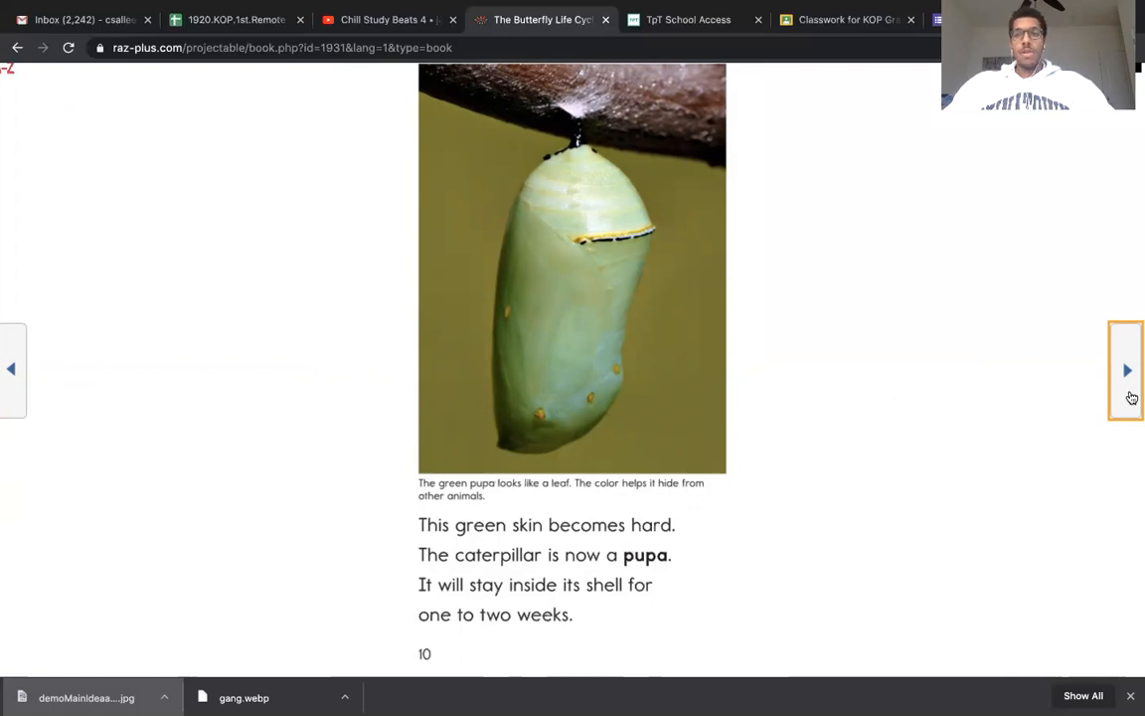
Turn from the green pupa page to page 11, Adult Butterfly
{"action": "left_click", "coordinate": [1125, 370]}
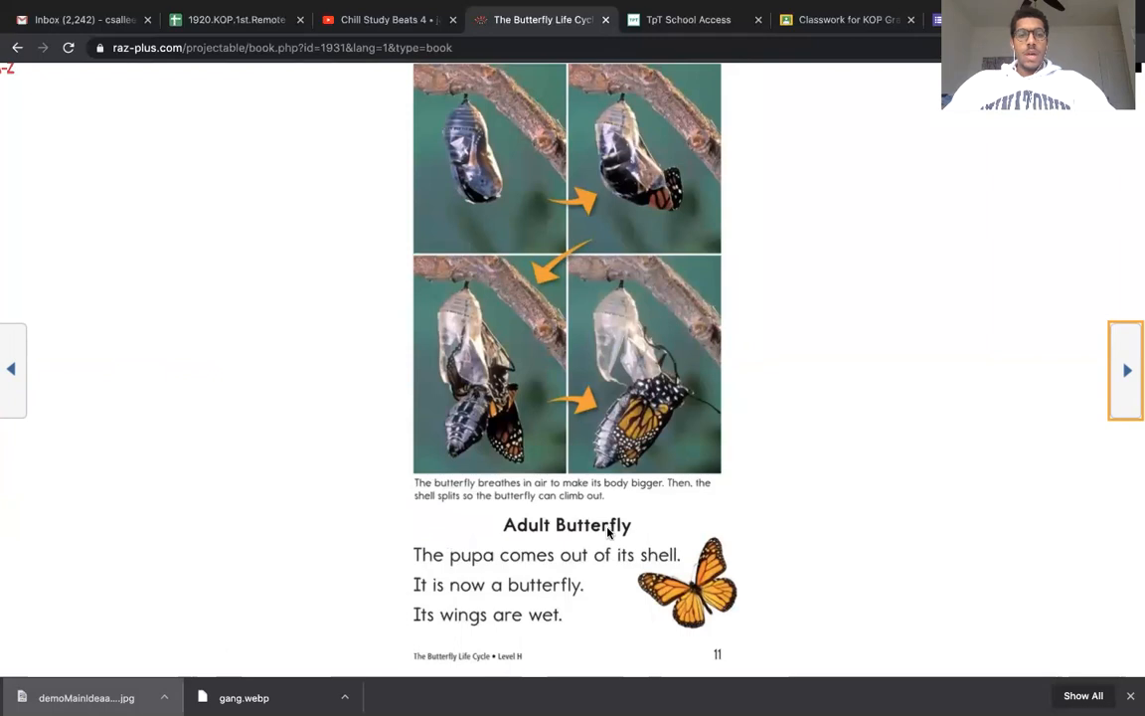
{"action": "mouse_move", "coordinate": [535, 534]}
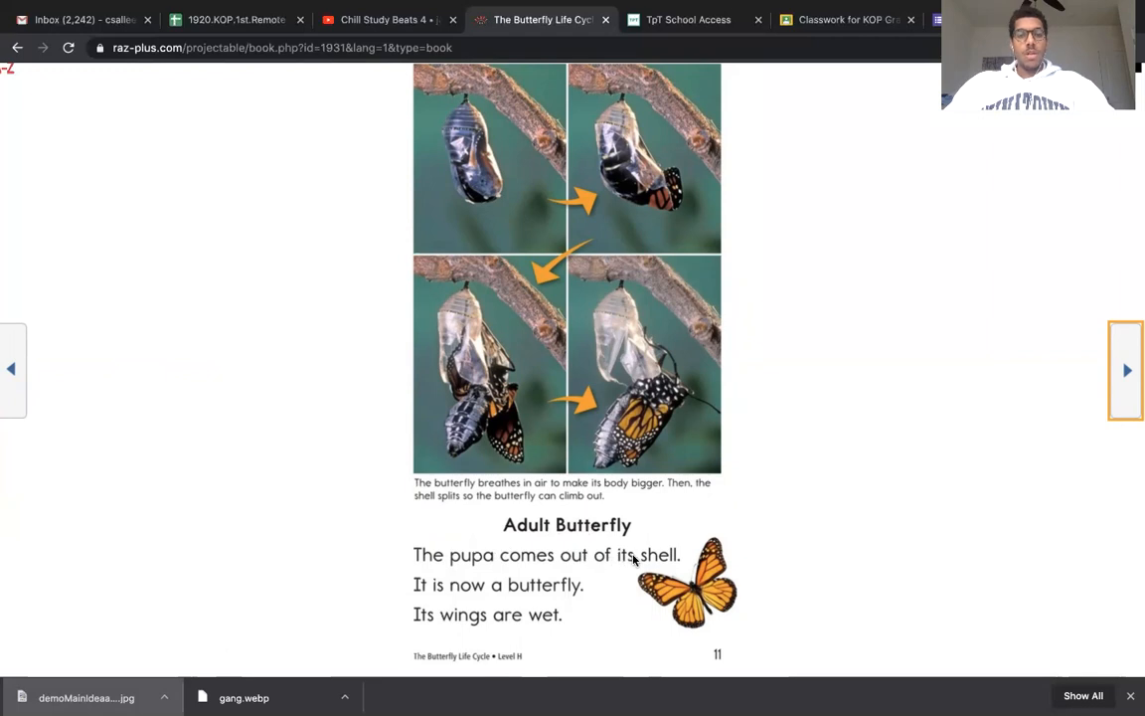
{"action": "mouse_move", "coordinate": [438, 608]}
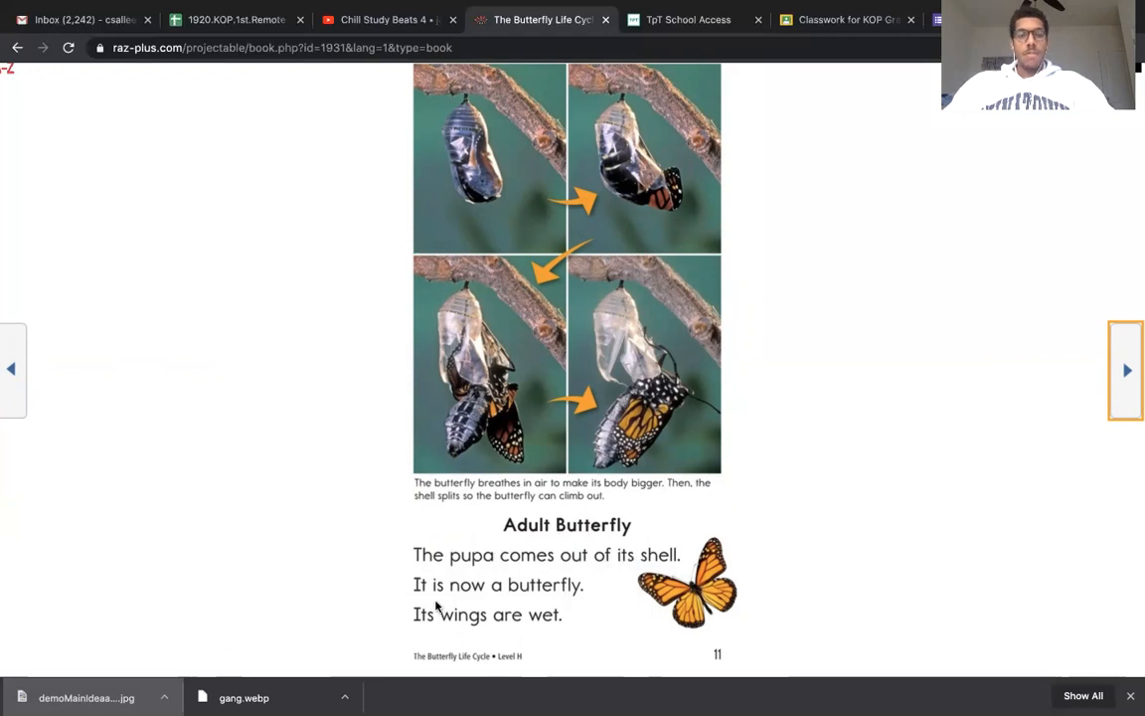
{"action": "mouse_move", "coordinate": [597, 601]}
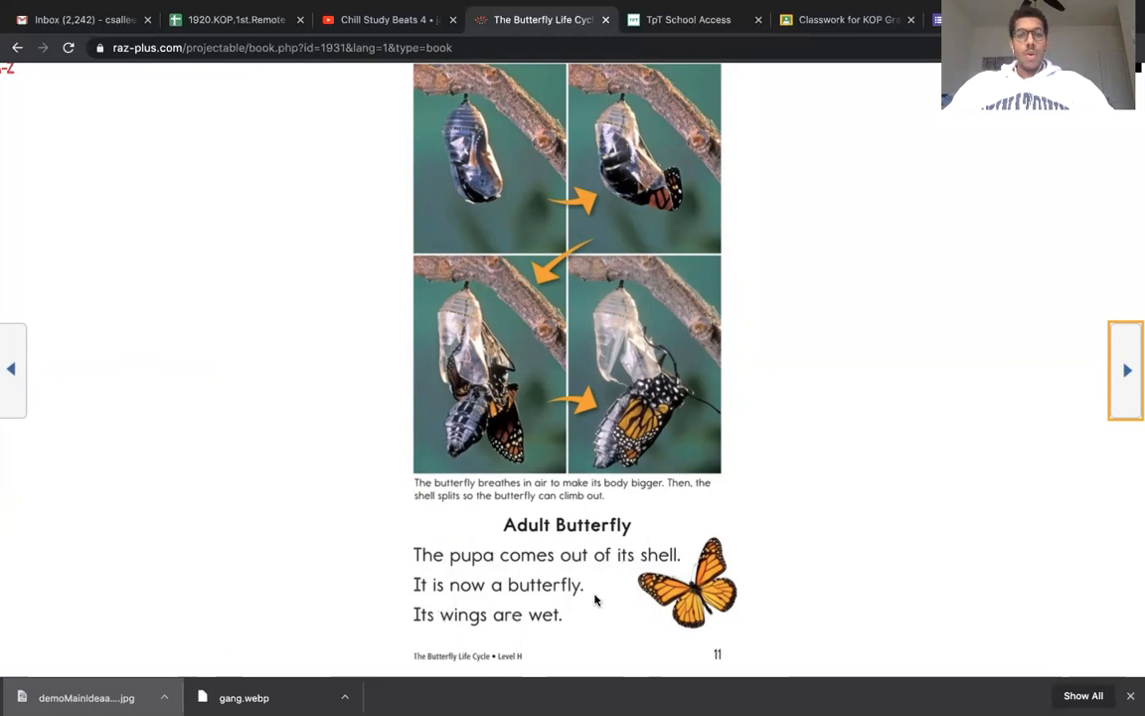
Turn to page 12 on the resting butterfly, then page 13 on drying wings
{"action": "left_click", "coordinate": [1125, 370]}
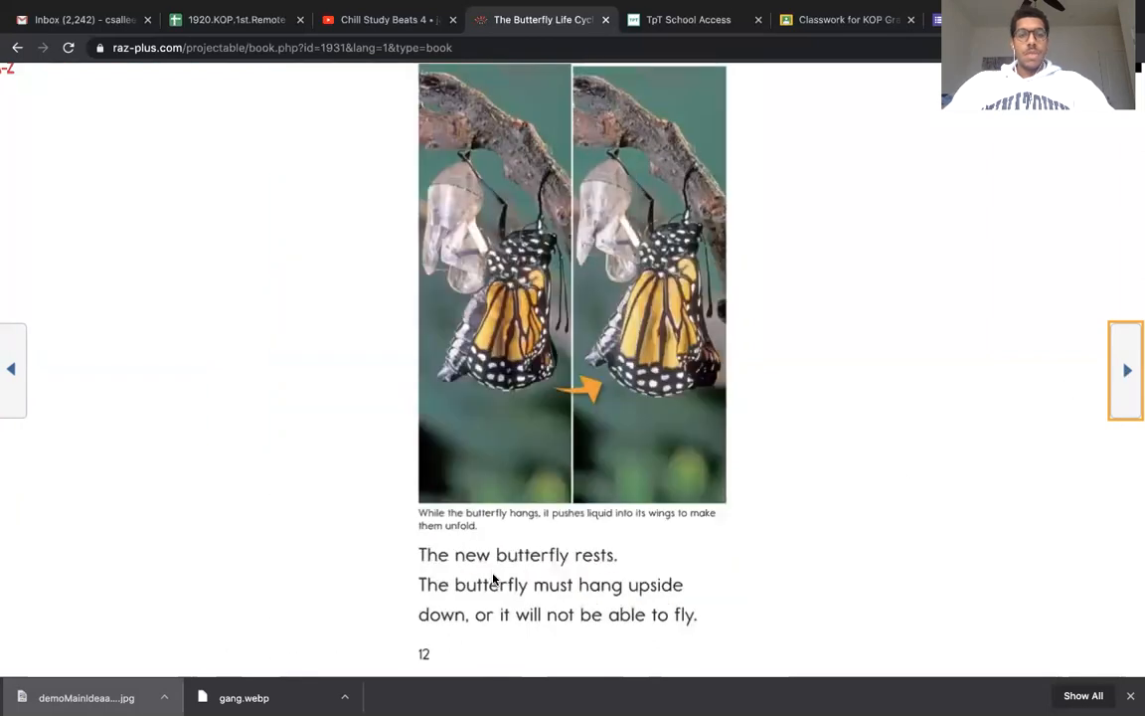
{"action": "mouse_move", "coordinate": [573, 560]}
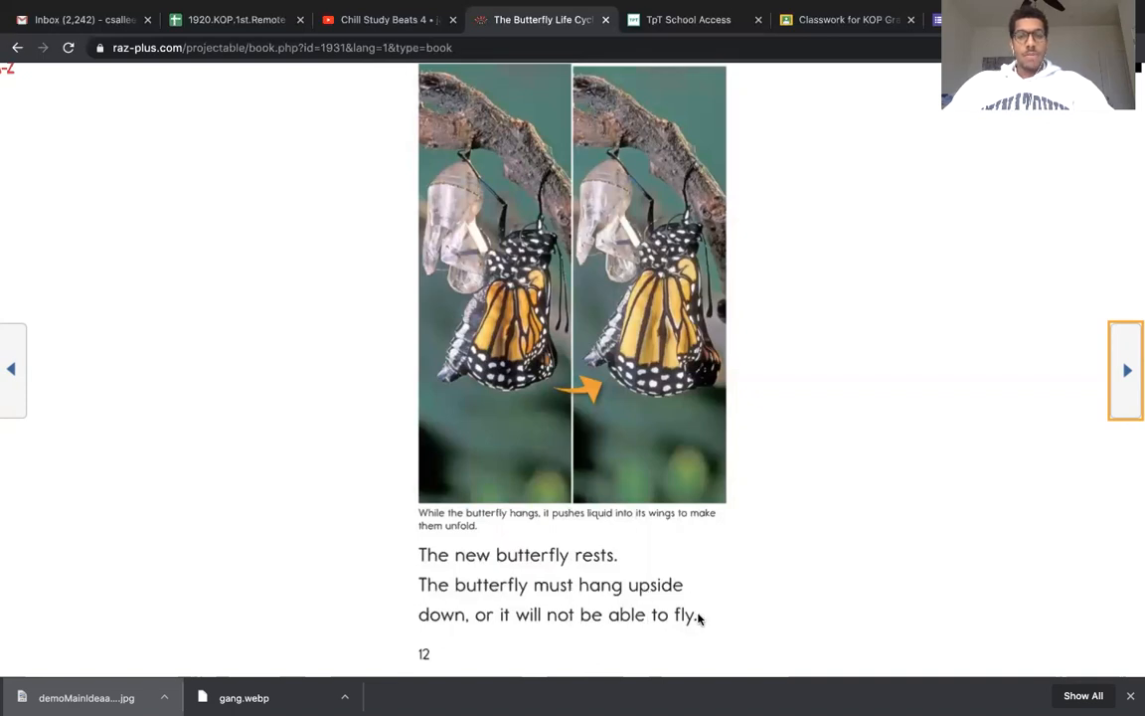
{"action": "mouse_move", "coordinate": [775, 262]}
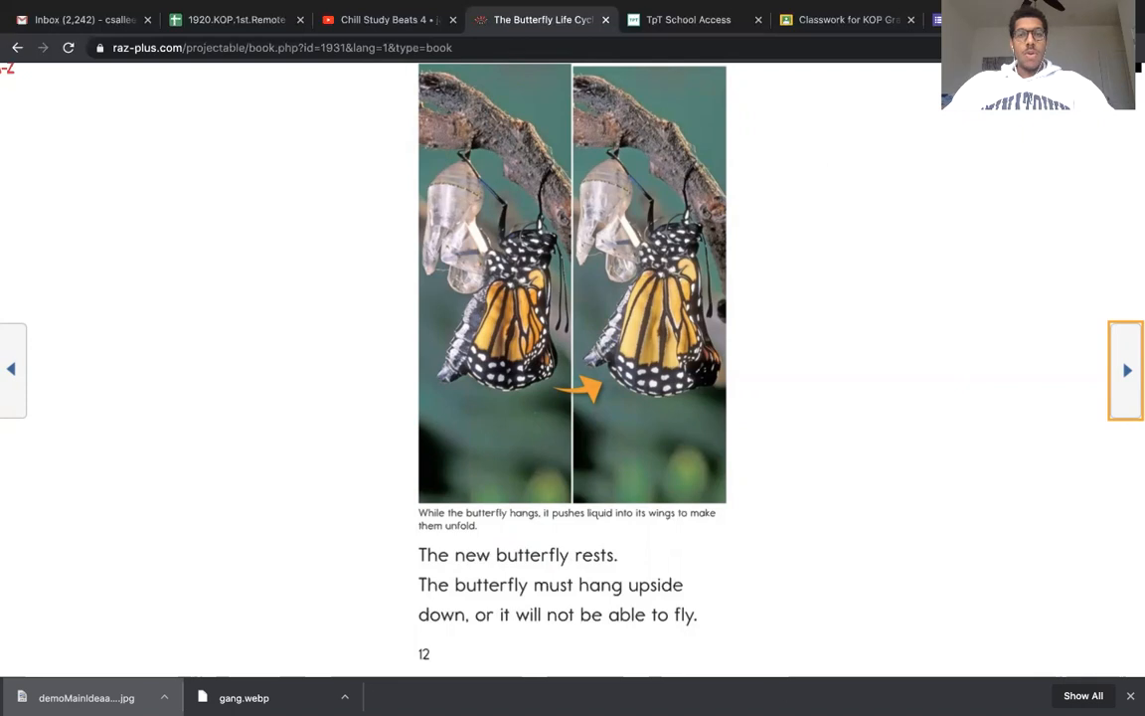
{"action": "mouse_move", "coordinate": [848, 230]}
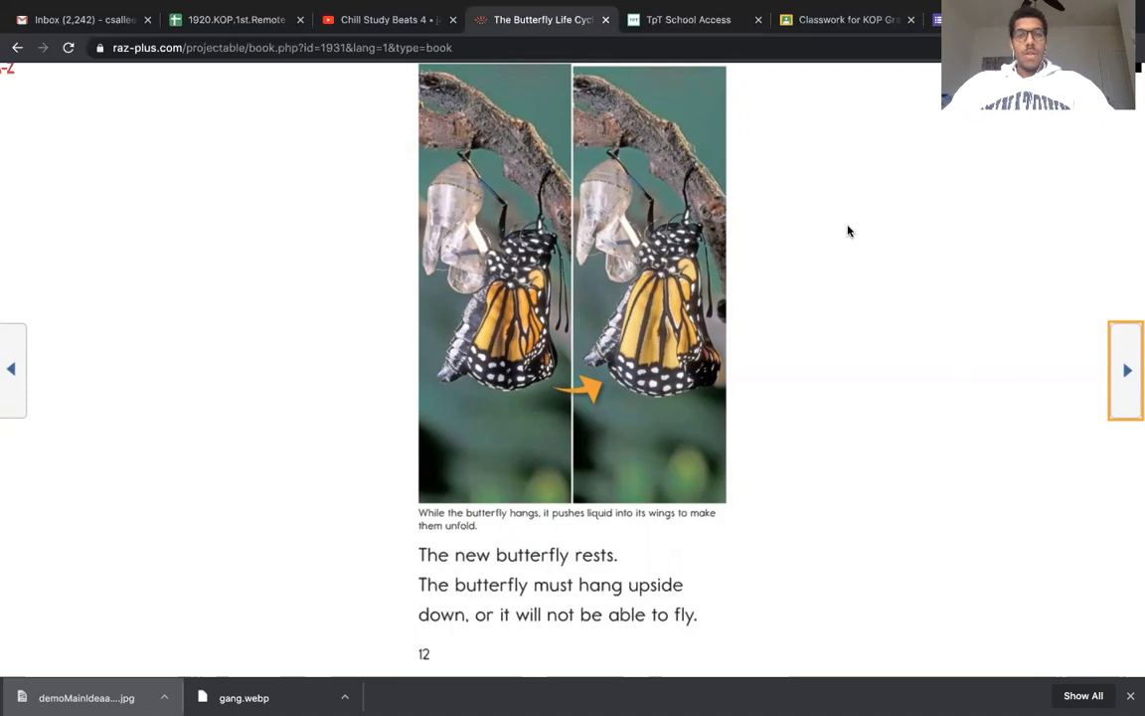
{"action": "mouse_move", "coordinate": [835, 114]}
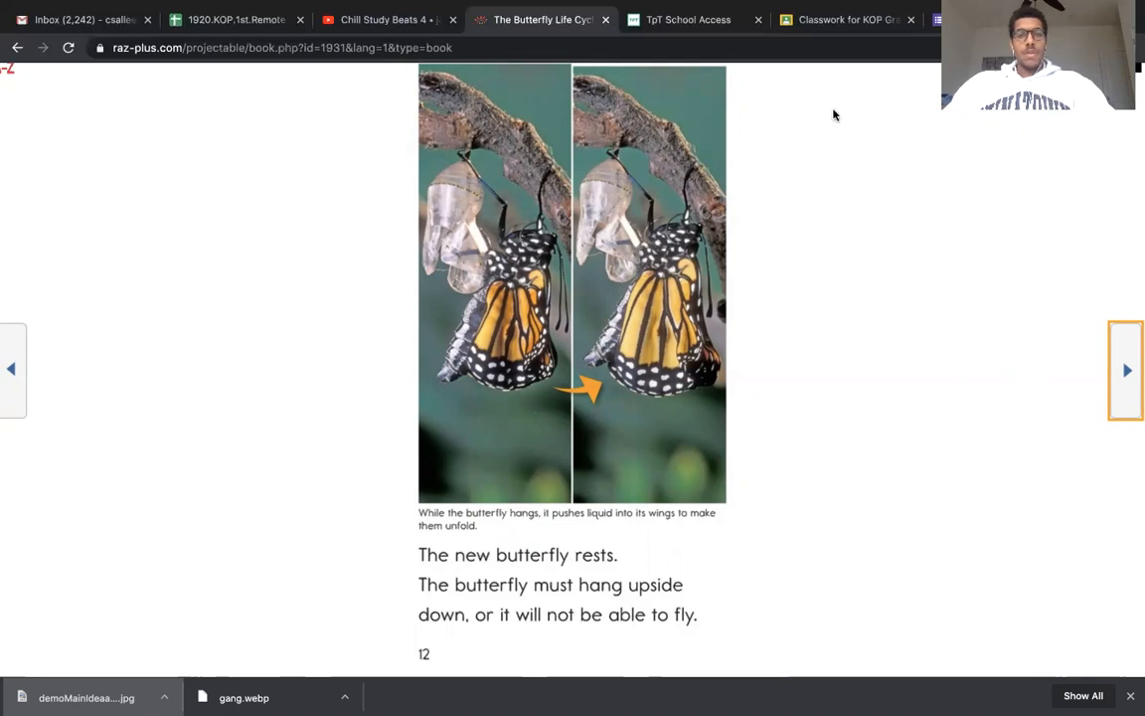
{"action": "mouse_move", "coordinate": [616, 77]}
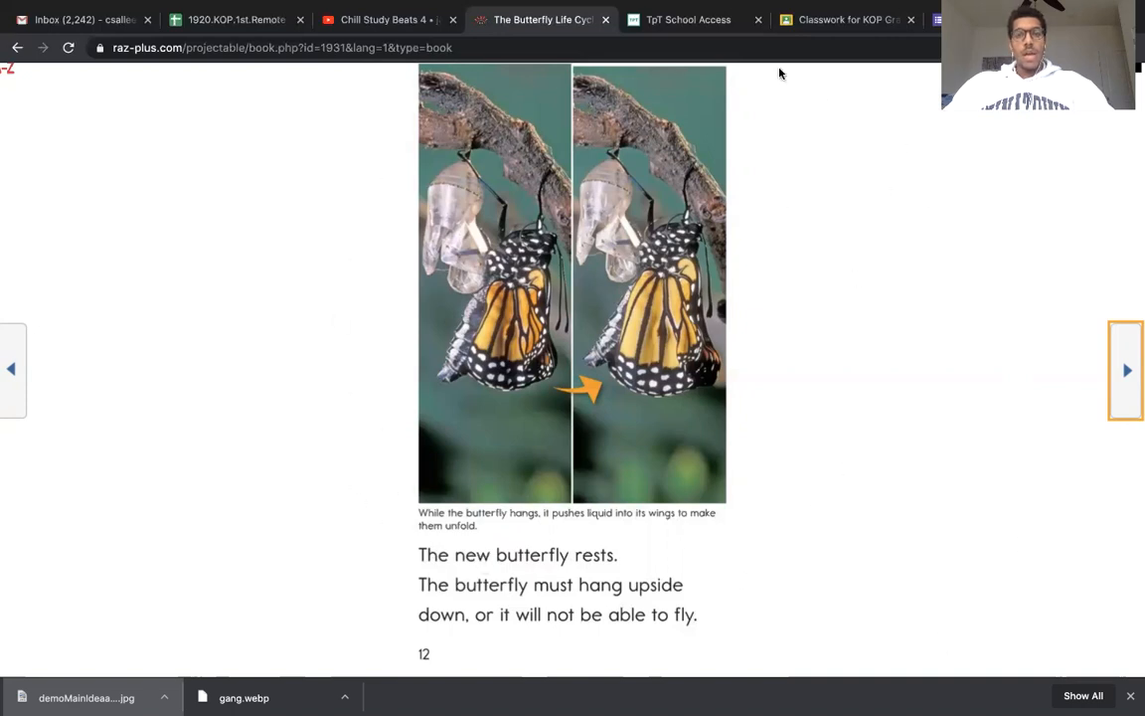
{"action": "mouse_move", "coordinate": [831, 91]}
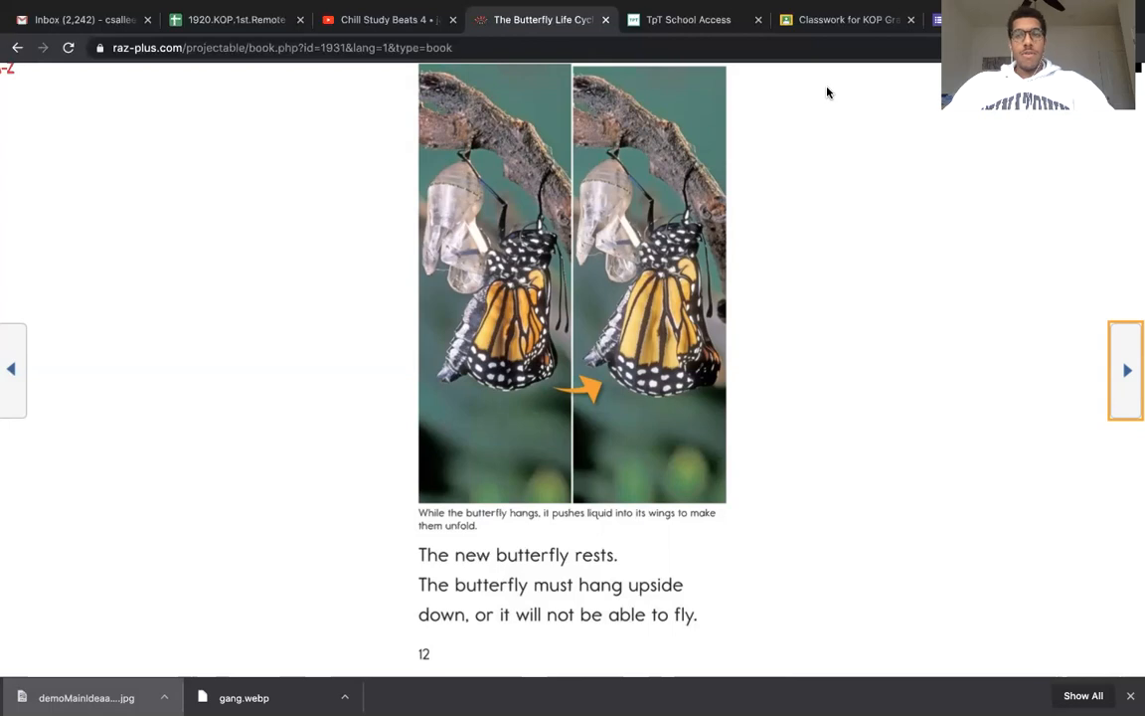
{"action": "mouse_move", "coordinate": [795, 203]}
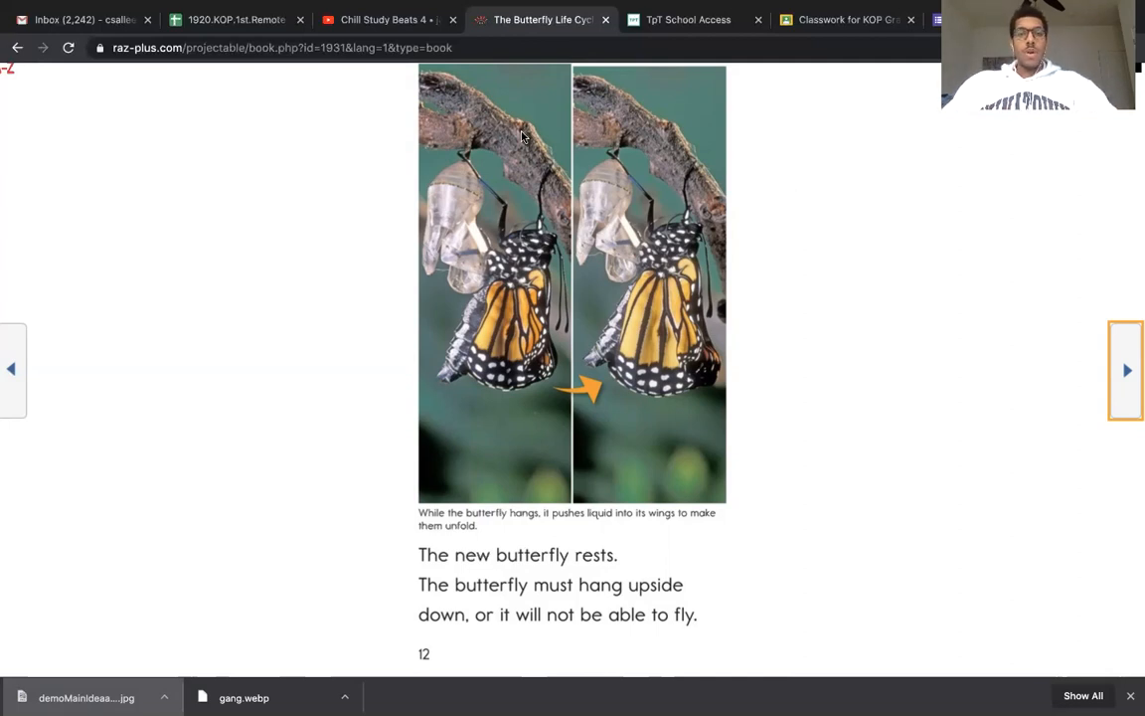
{"action": "mouse_move", "coordinate": [871, 199]}
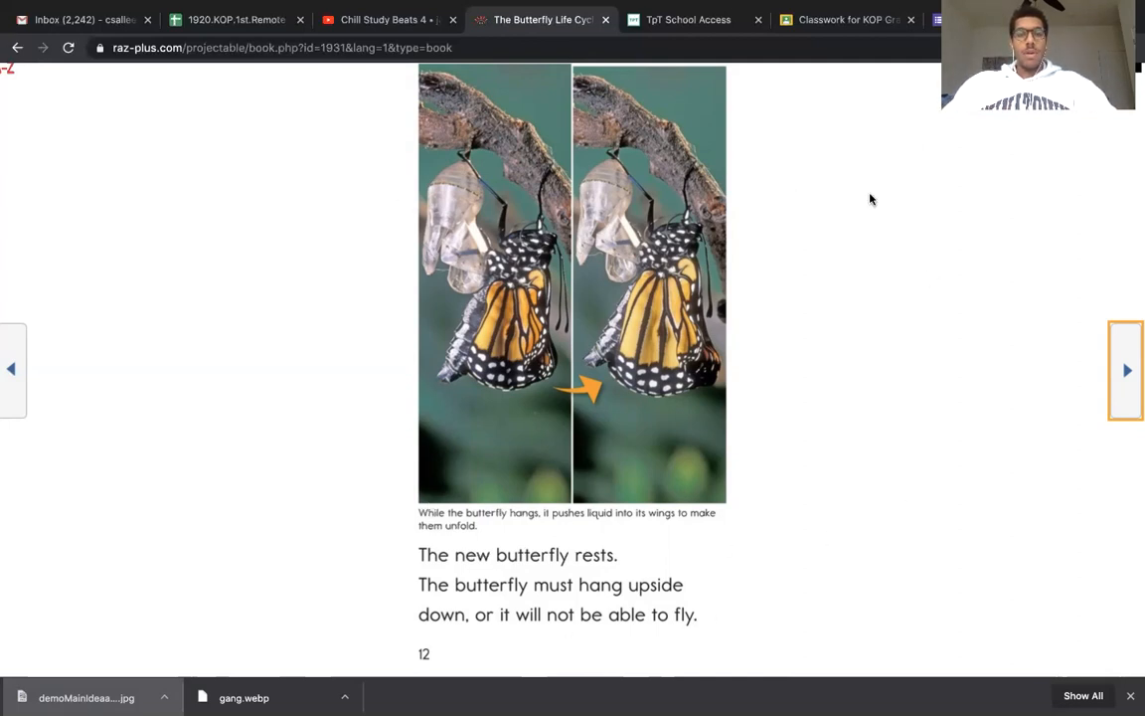
{"action": "mouse_move", "coordinate": [545, 614]}
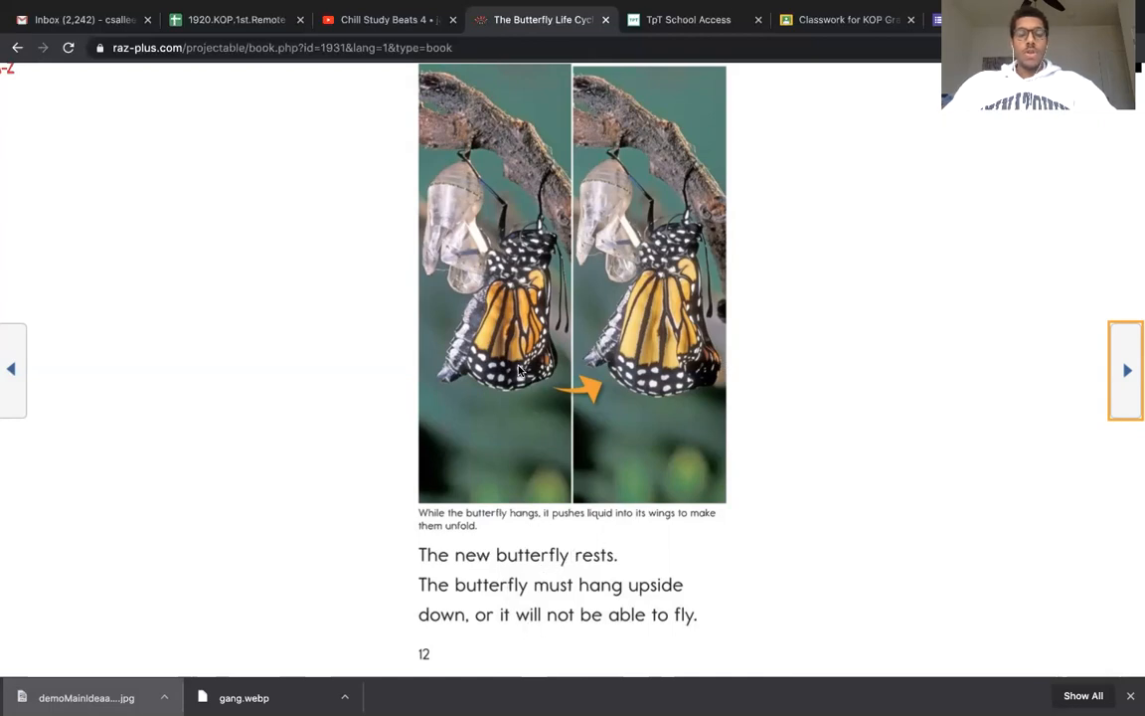
{"action": "mouse_move", "coordinate": [1093, 360]}
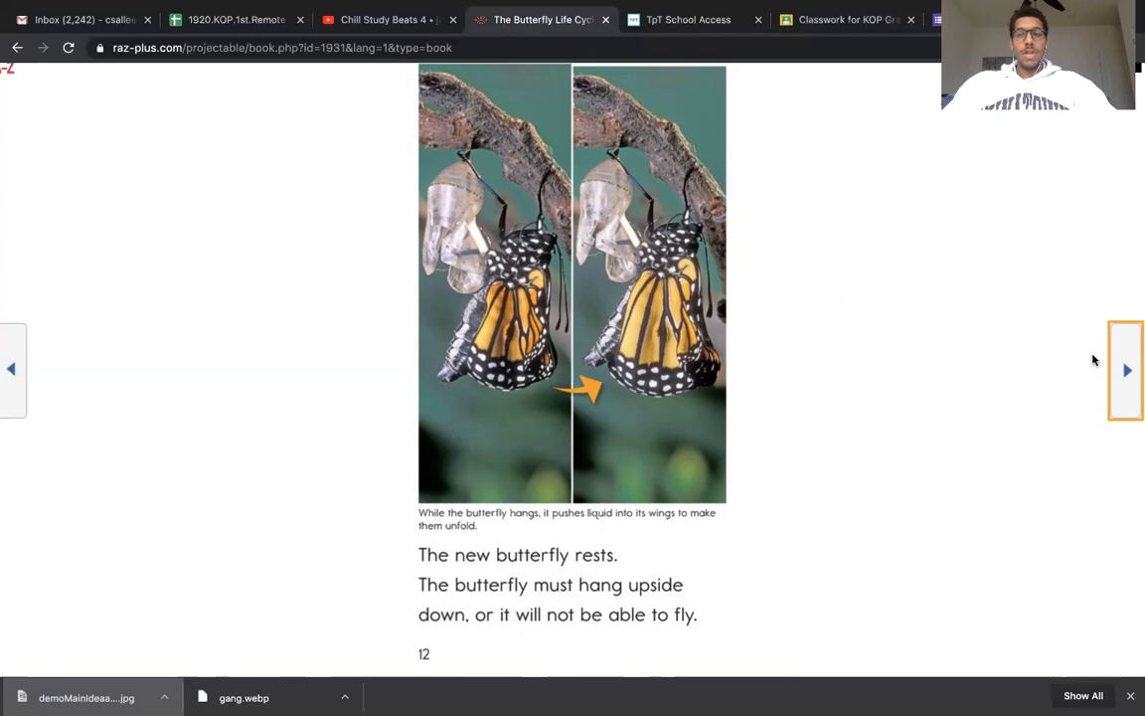
{"action": "left_click", "coordinate": [1125, 370]}
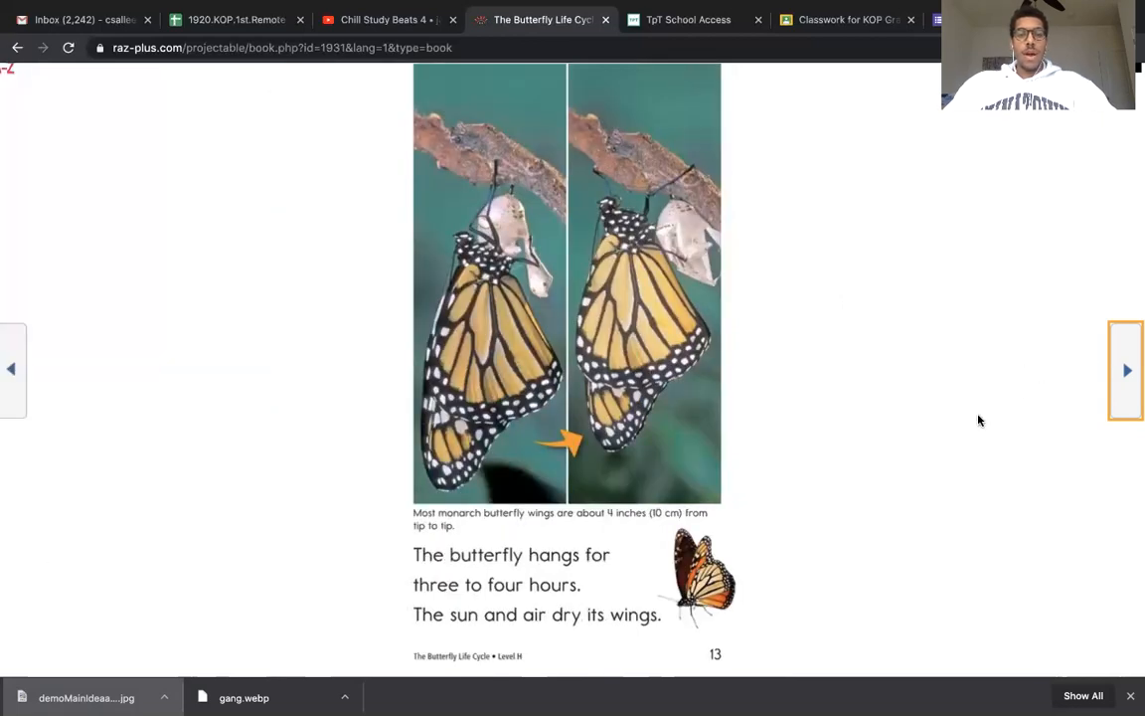
{"action": "mouse_move", "coordinate": [955, 416]}
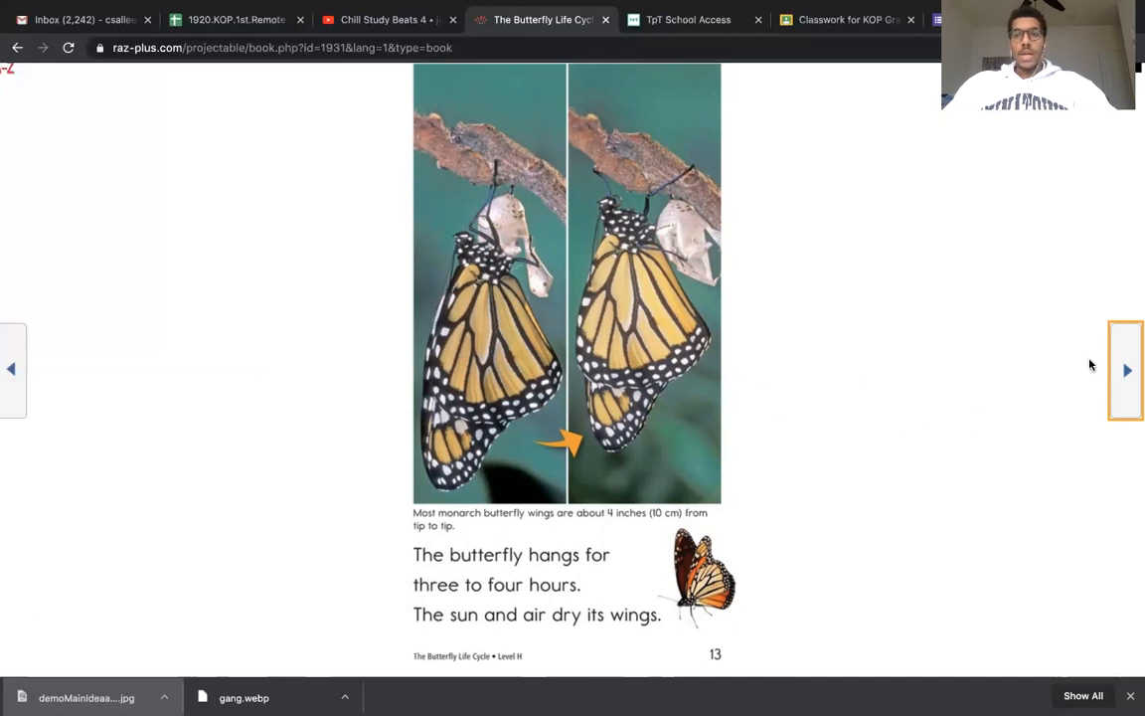
Turn through page 14 to page 15, where the monarch lays eggs and the cycle restarts
{"action": "left_click", "coordinate": [1125, 370]}
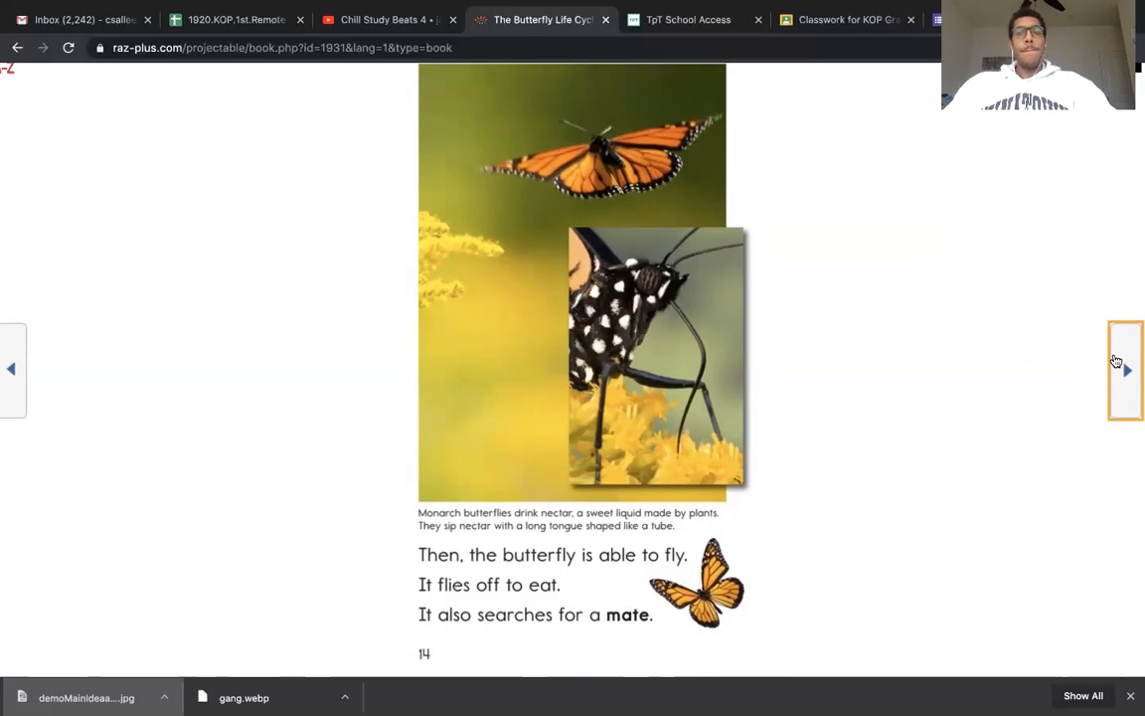
{"action": "left_click", "coordinate": [1125, 370]}
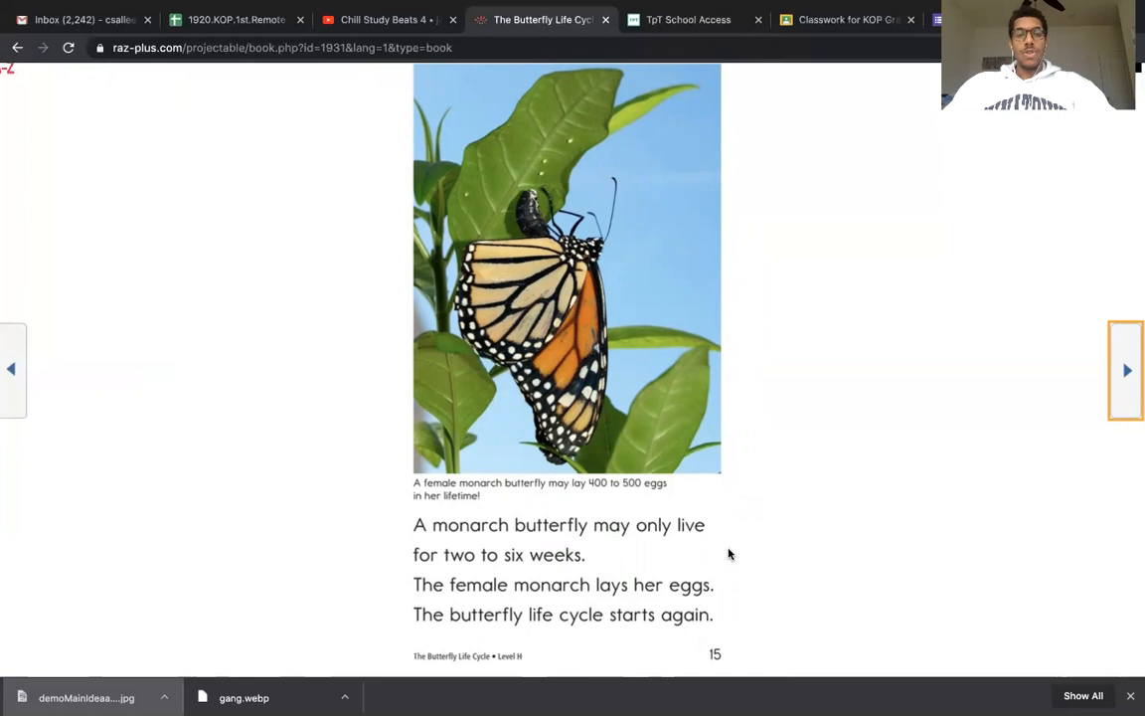
{"action": "mouse_move", "coordinate": [1067, 358]}
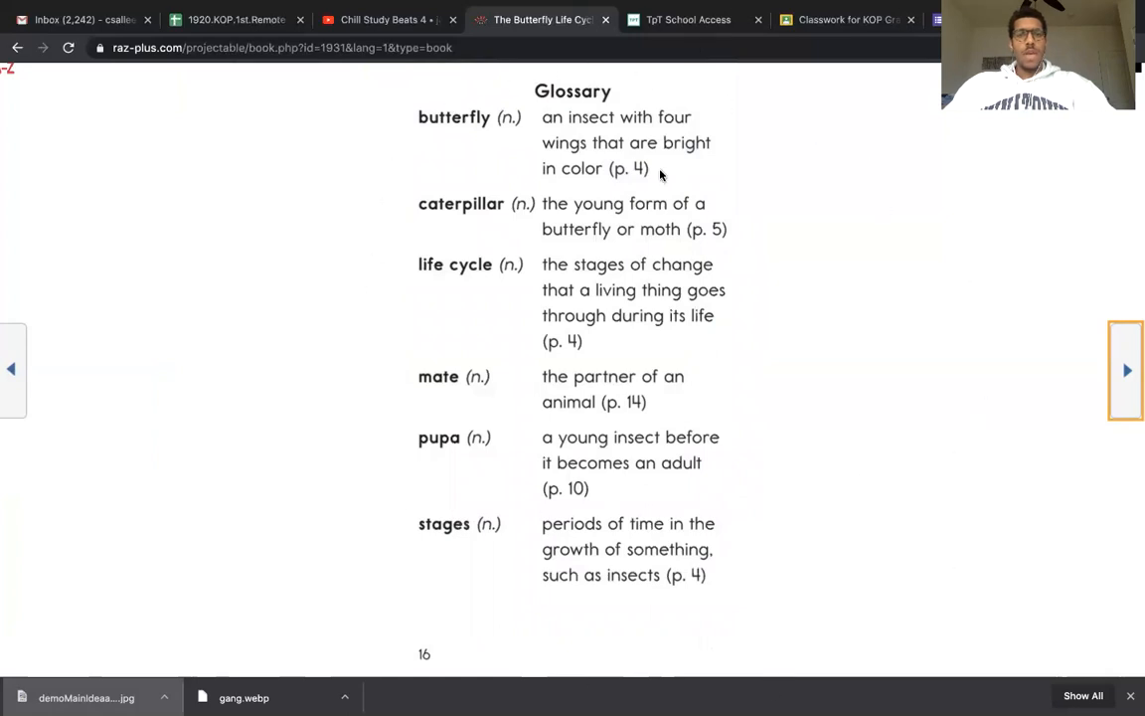
{"action": "mouse_move", "coordinate": [477, 279]}
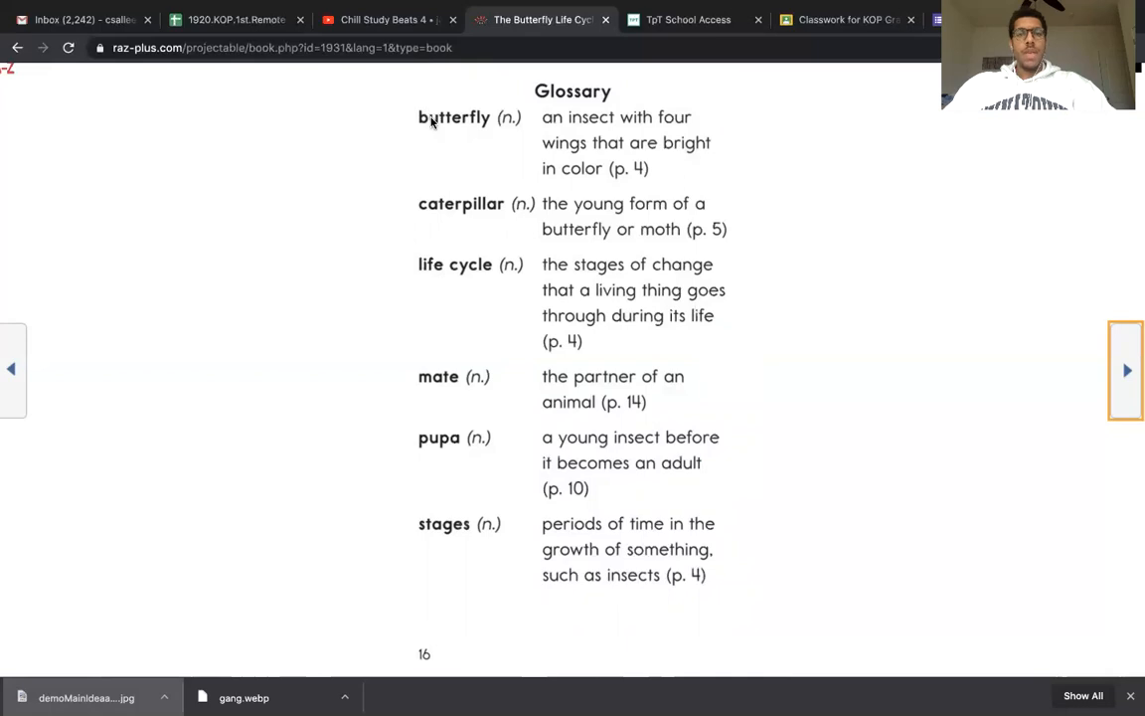
{"action": "mouse_move", "coordinate": [463, 197]}
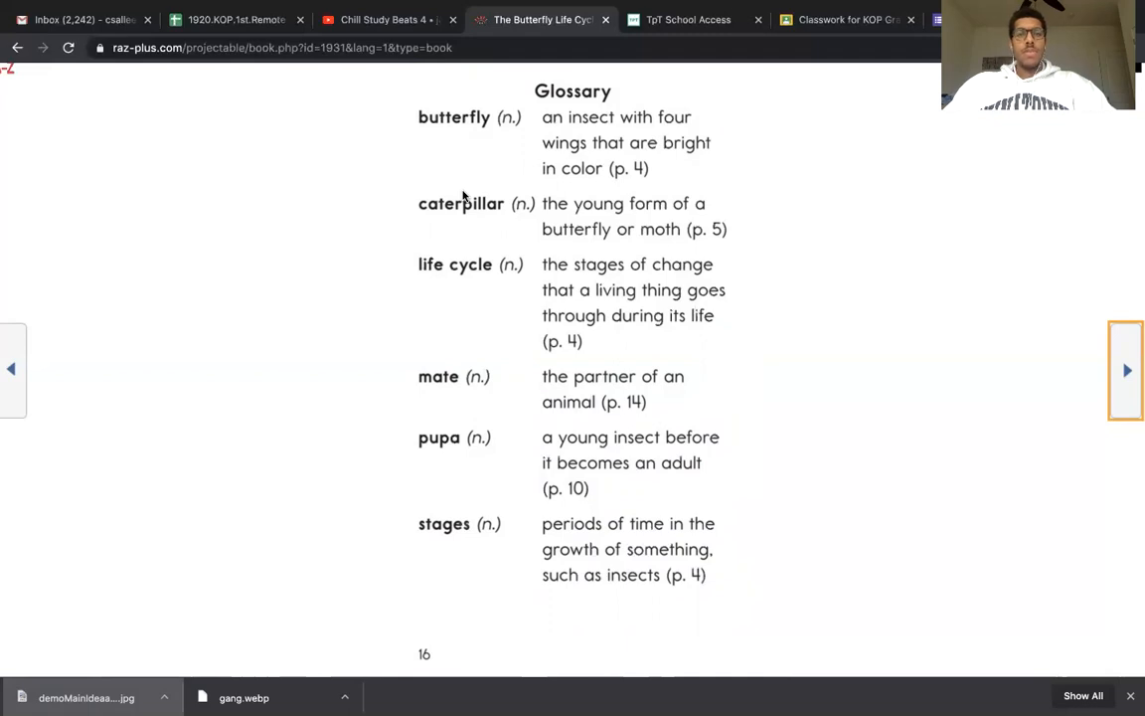
{"action": "mouse_move", "coordinate": [462, 203]}
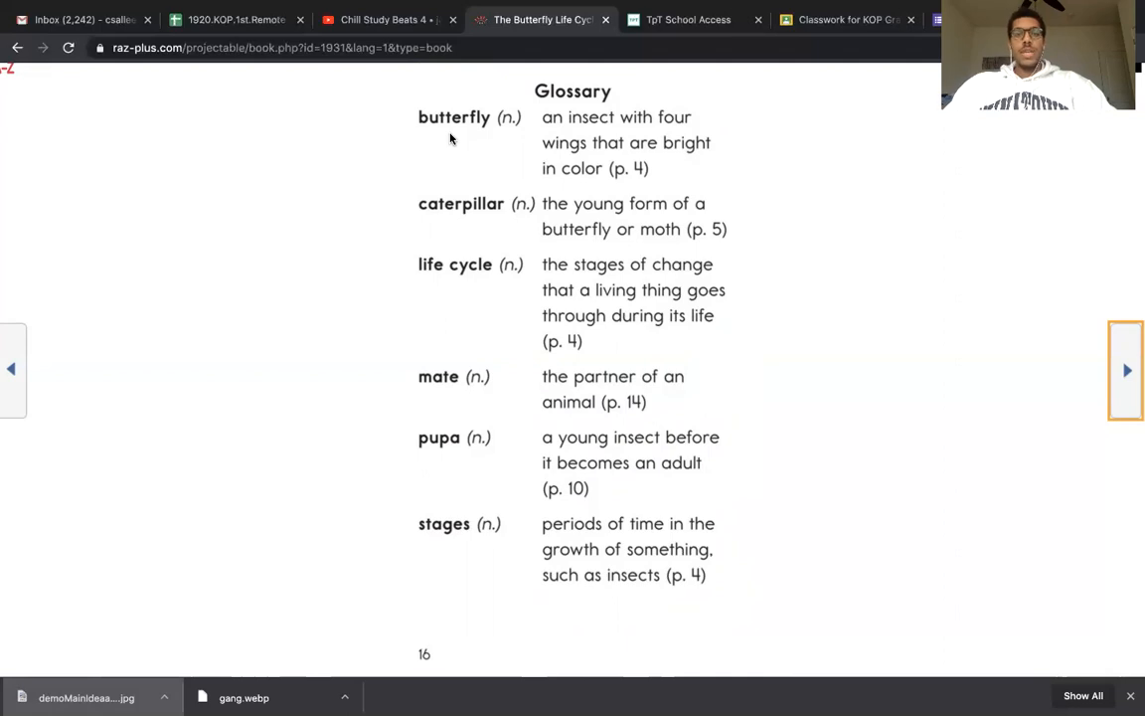
{"action": "mouse_move", "coordinate": [499, 153]}
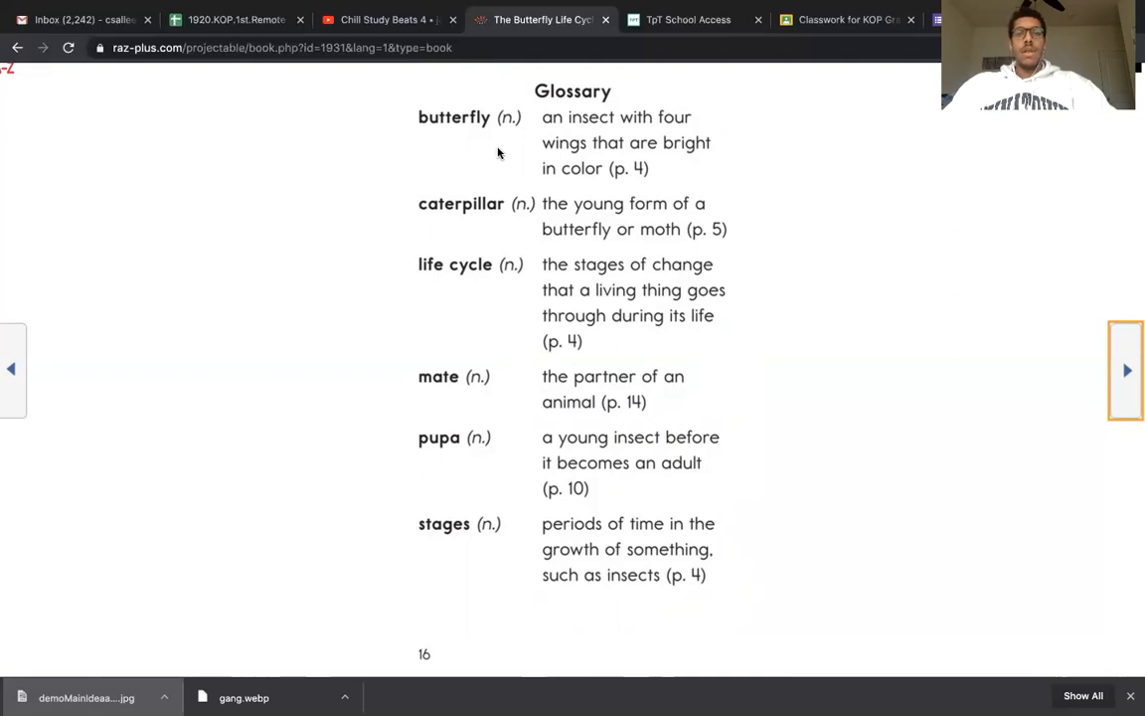